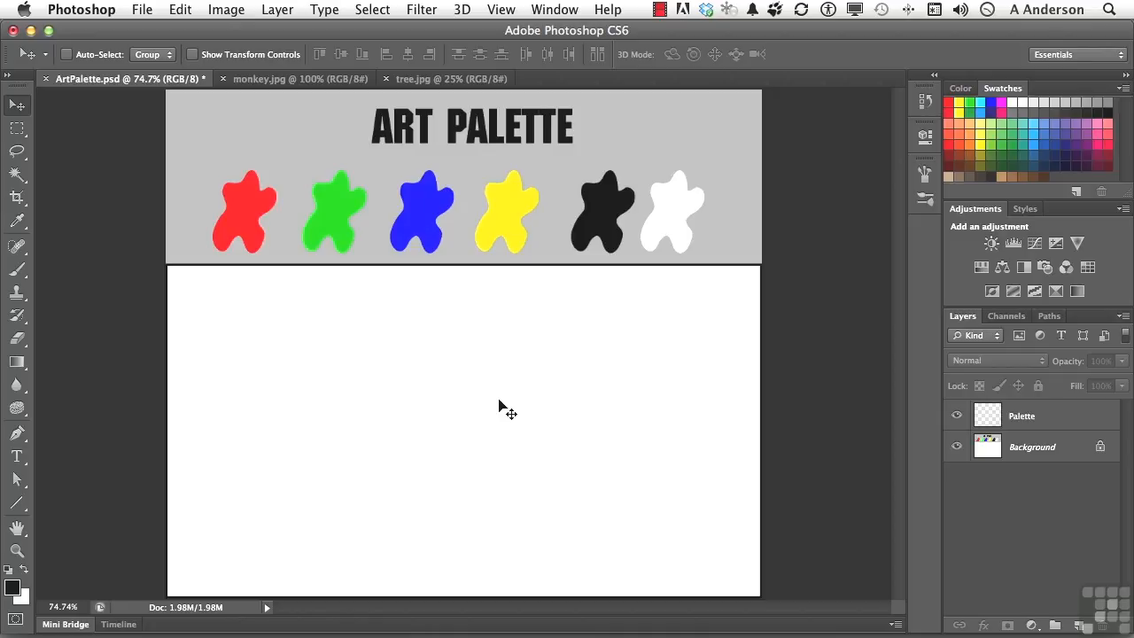
pyautogui.moveTo(483, 300)
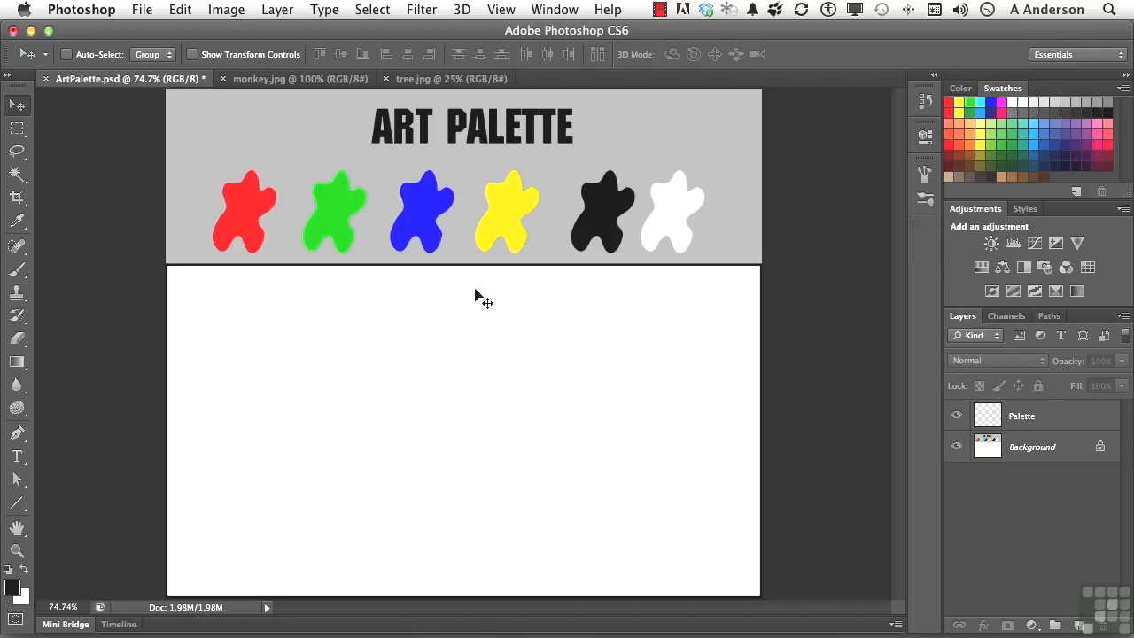
# Step: Preview the monkey and tree images and the available brush presets
pyautogui.click(301, 79)
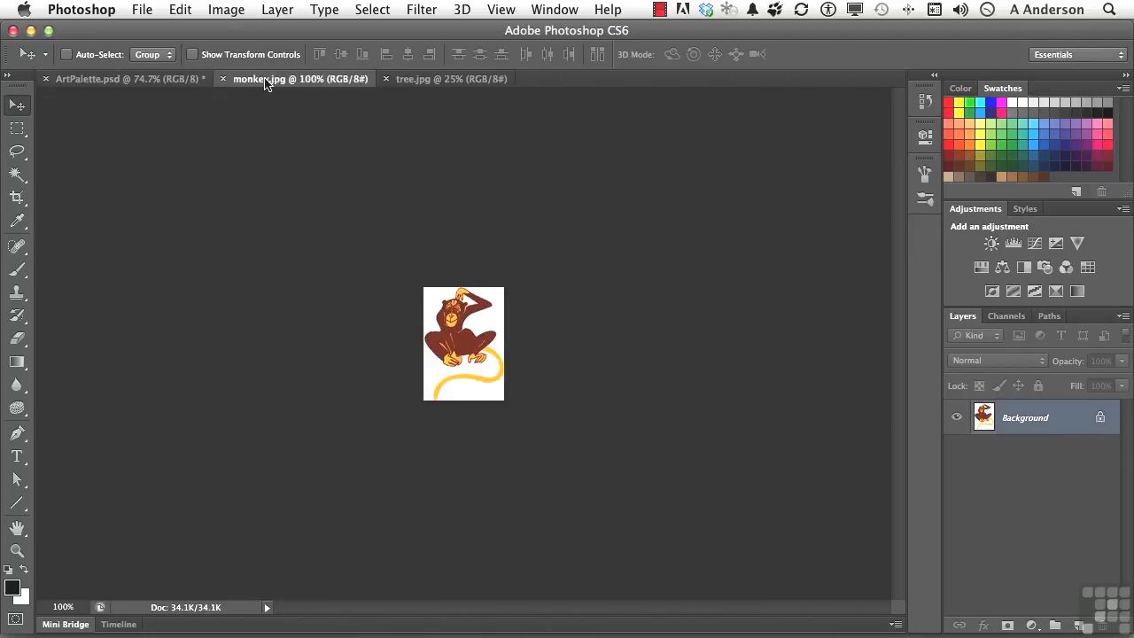
pyautogui.moveTo(416, 79)
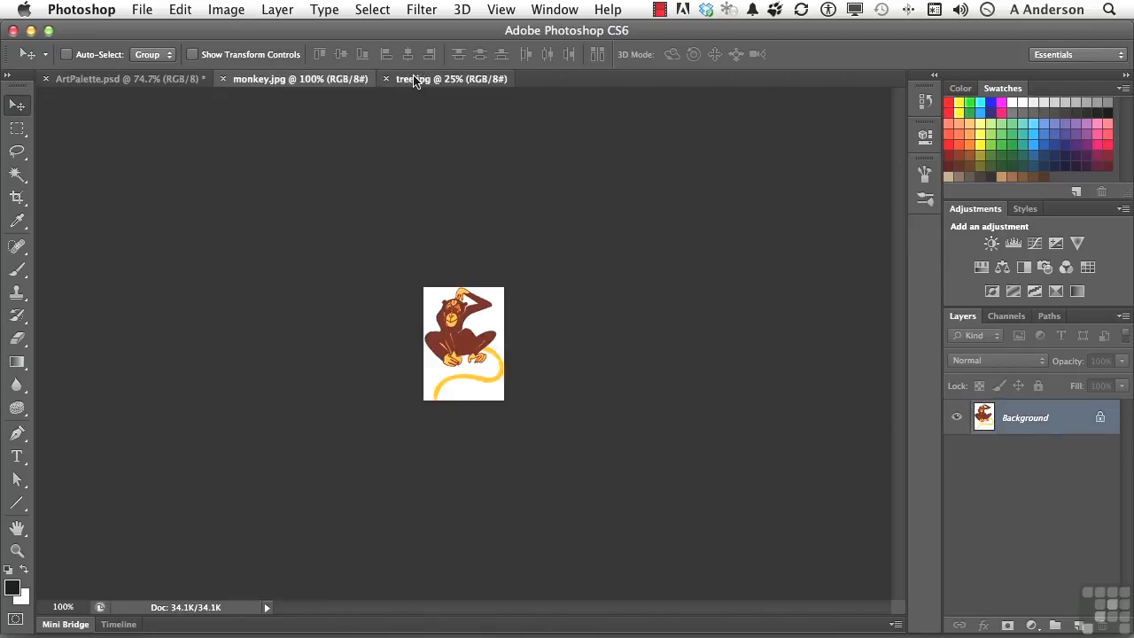
pyautogui.click(451, 79)
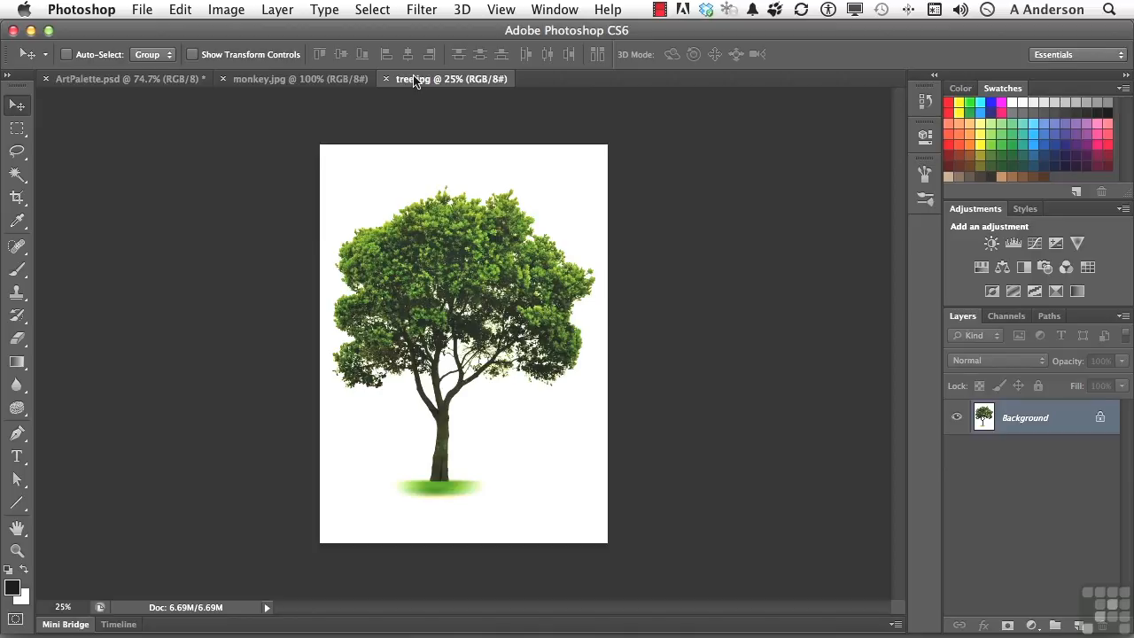
pyautogui.moveTo(410, 93)
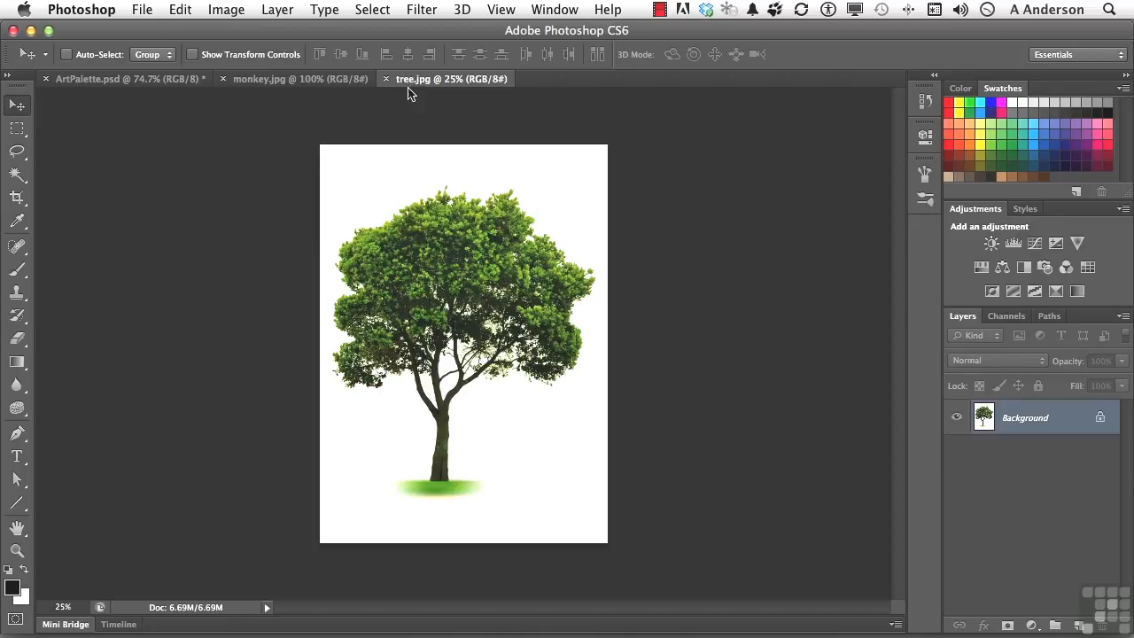
pyautogui.click(124, 79)
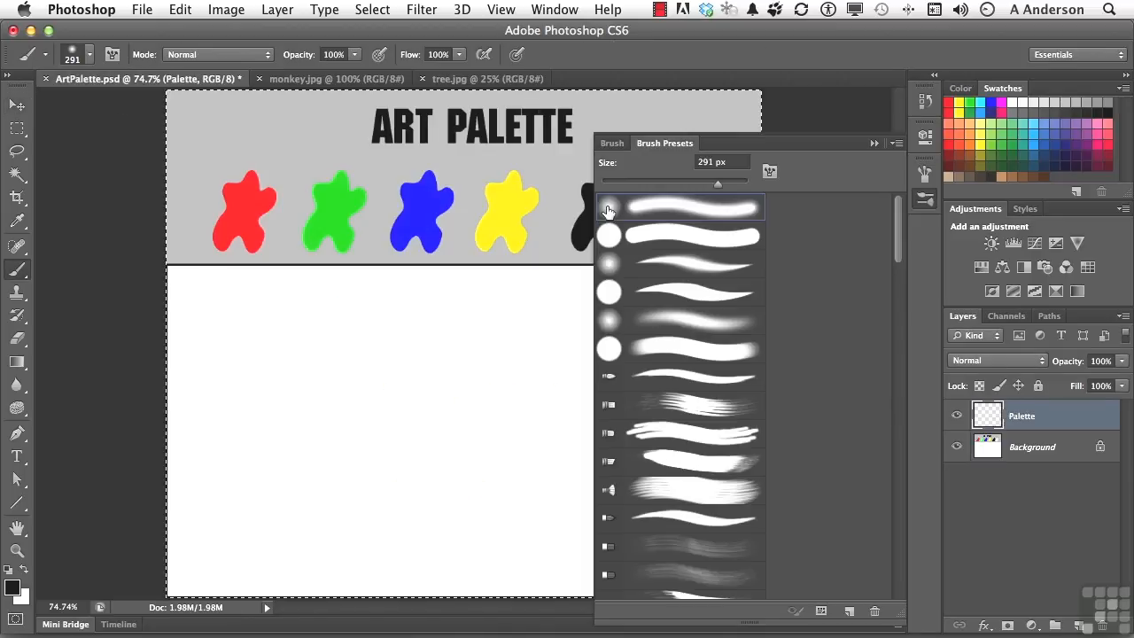
pyautogui.moveTo(819, 180)
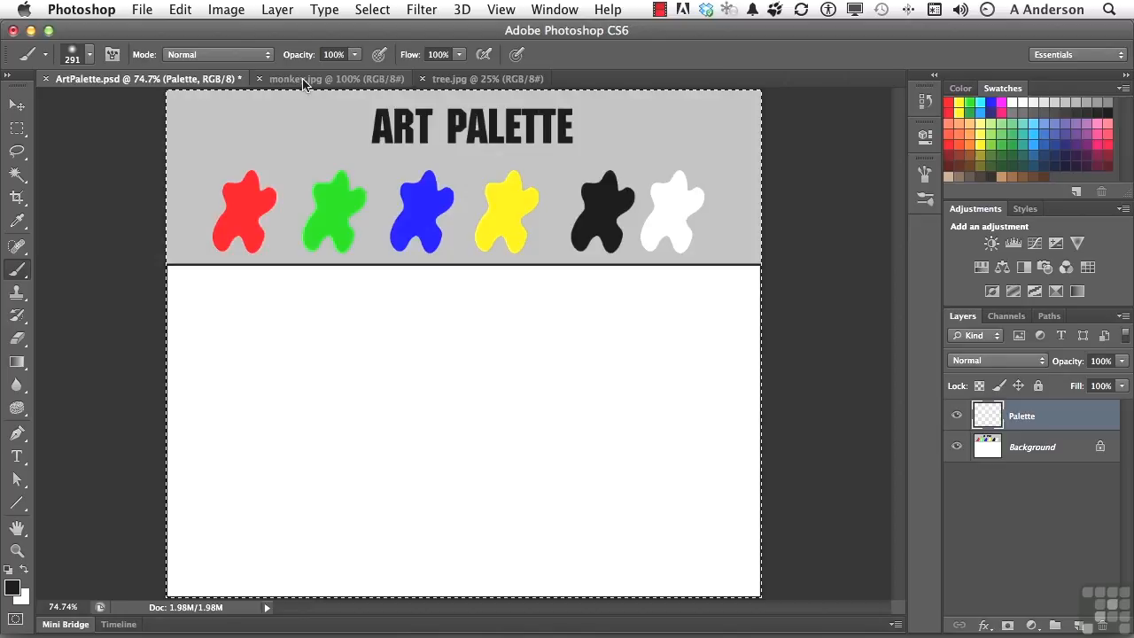
# Step: Move-drag monkey.jpg into ArtPalette, hide Background, and rename Layer 1 to 'Monkey'
pyautogui.click(337, 78)
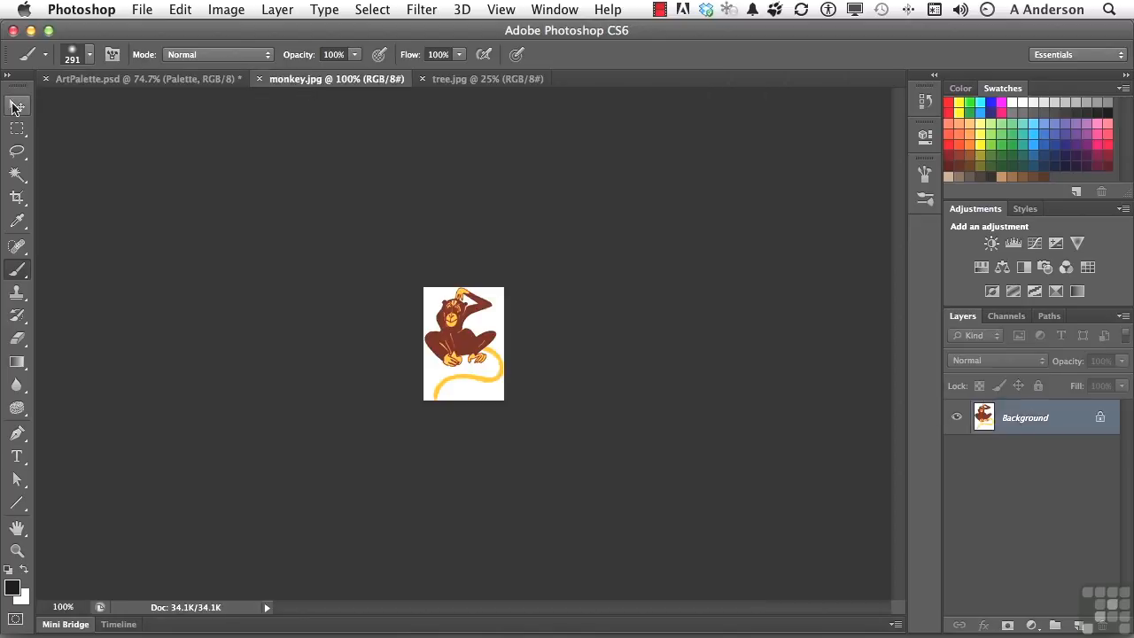
pyautogui.click(16, 104)
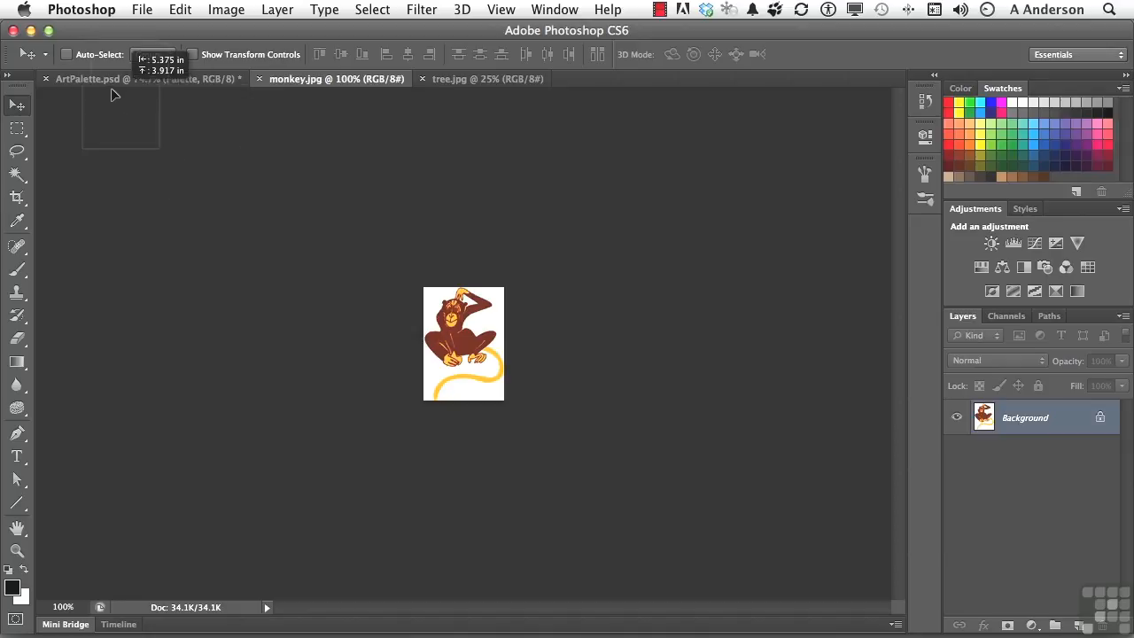
pyautogui.click(106, 79)
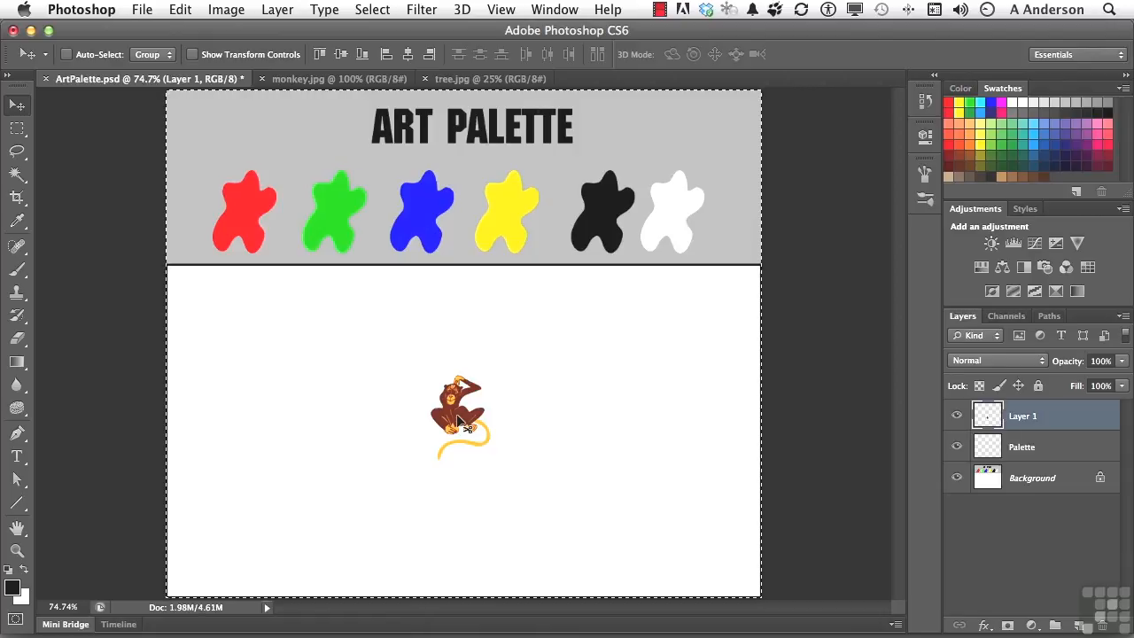
pyautogui.click(956, 478)
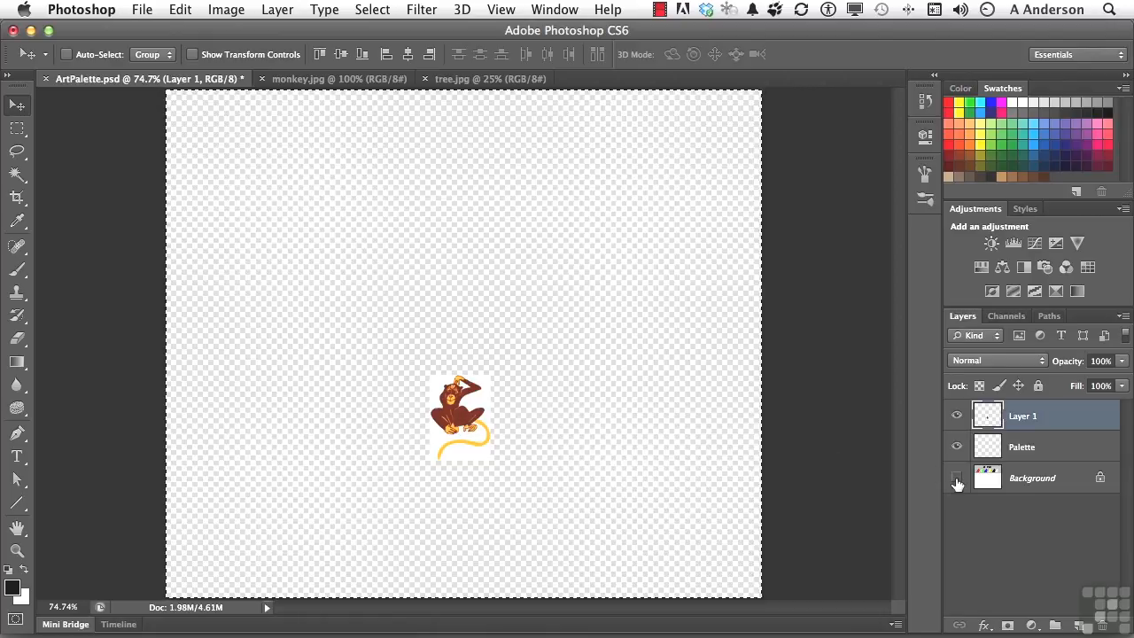
pyautogui.doubleClick(1022, 415)
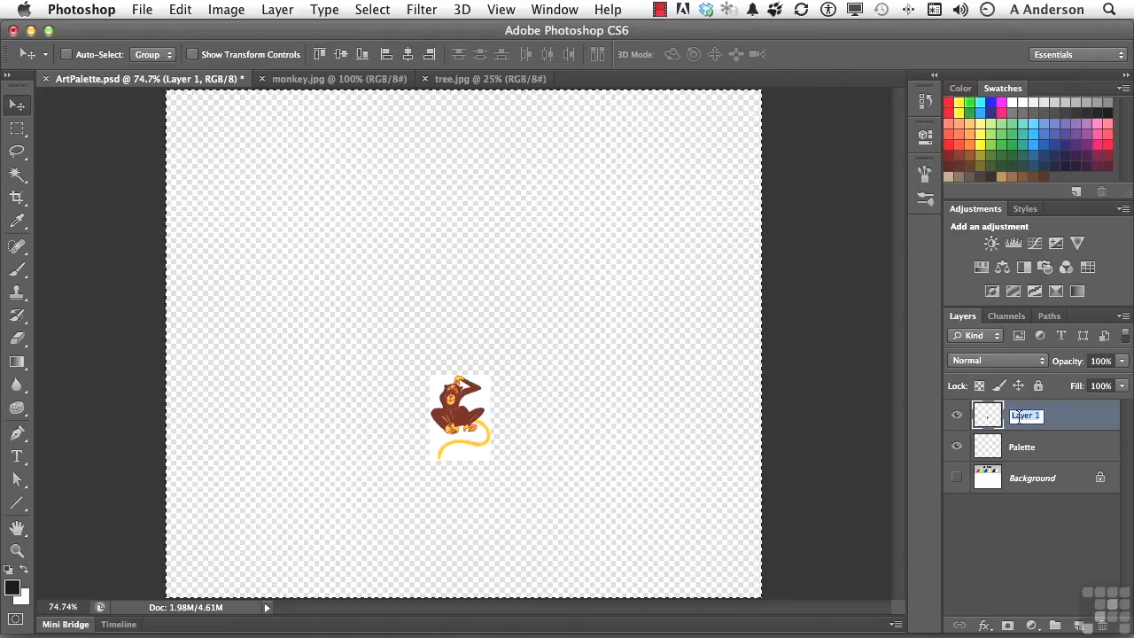
pyautogui.write('Monkey')
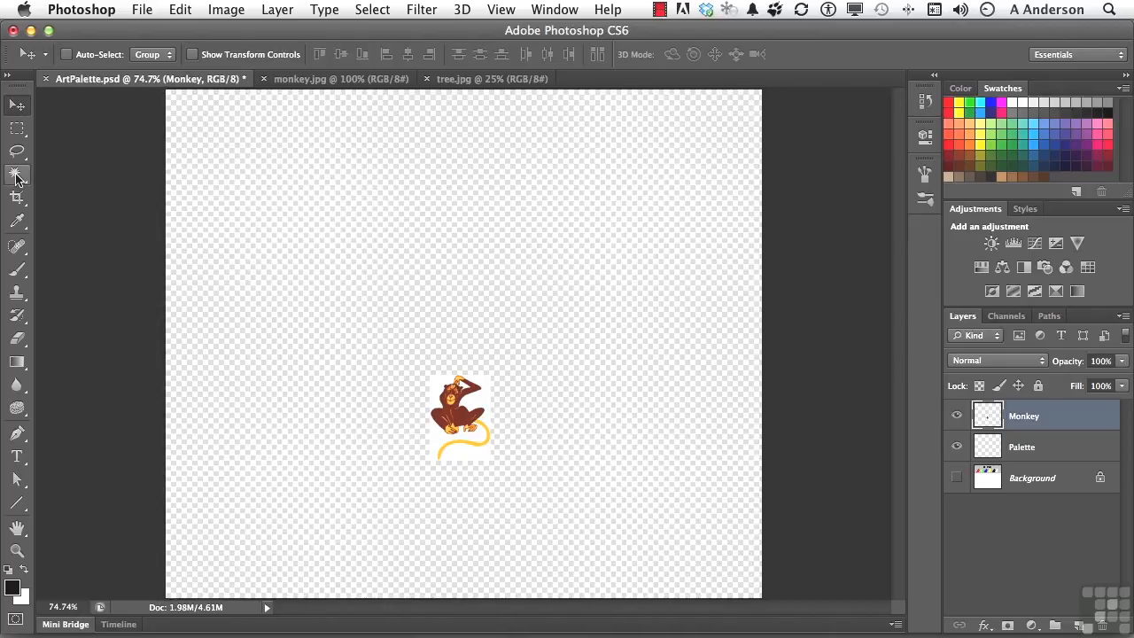
# Step: Magic Wand-select the white around the monkey and delete it
pyautogui.click(16, 174)
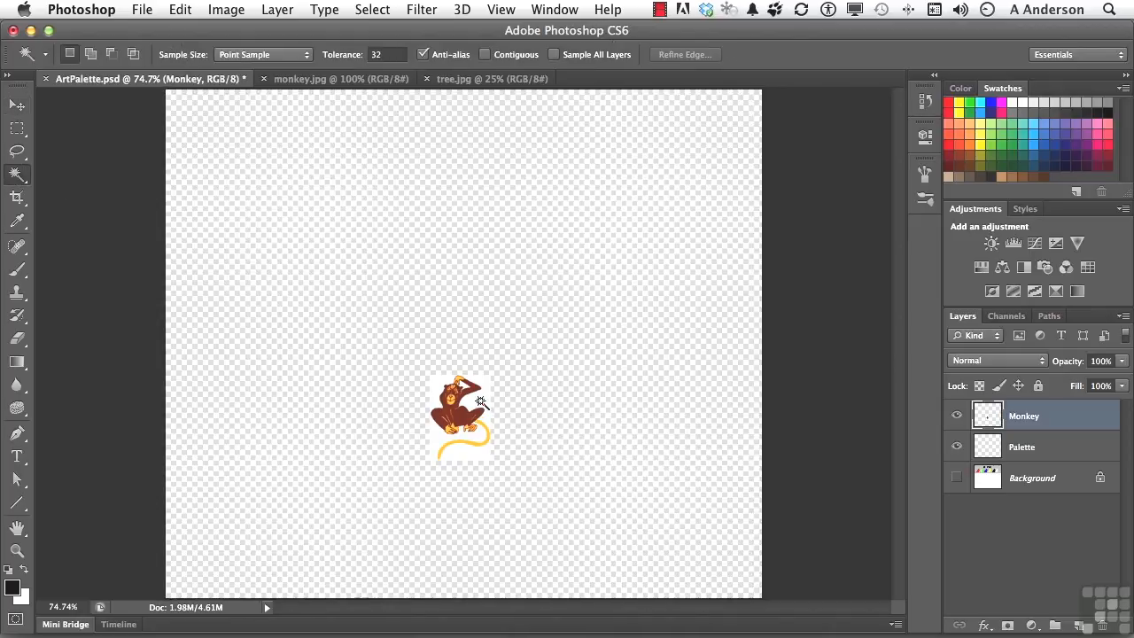
pyautogui.click(479, 401)
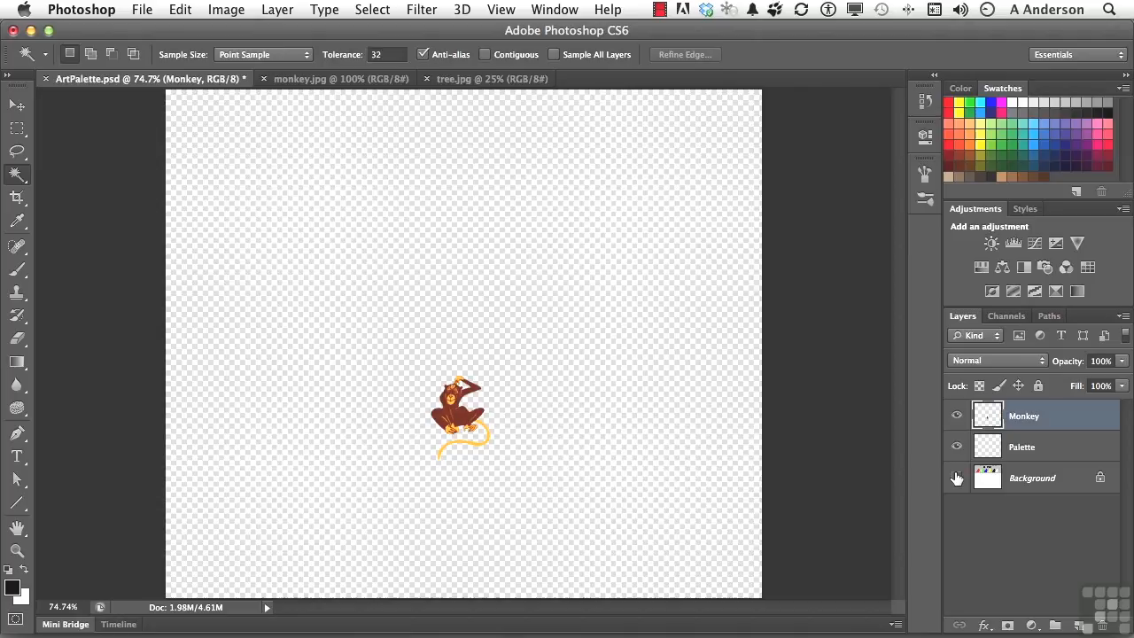
pyautogui.click(956, 478)
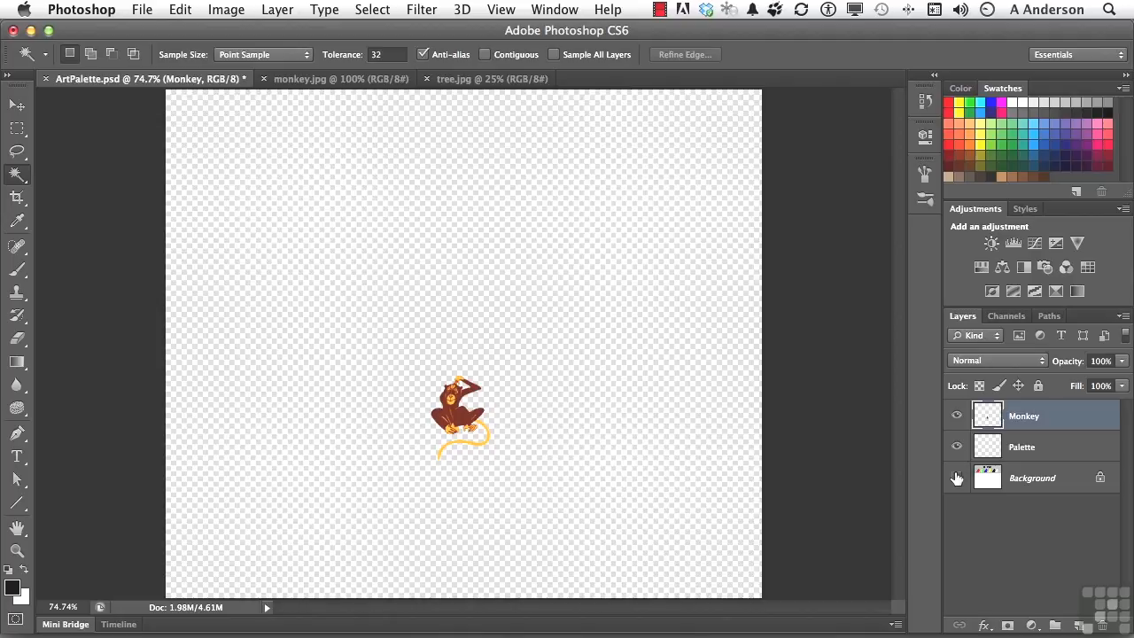
# Step: Define a brush preset named 'Monkey's Uncle' from the selected Monkey layer pixels
pyautogui.click(956, 477)
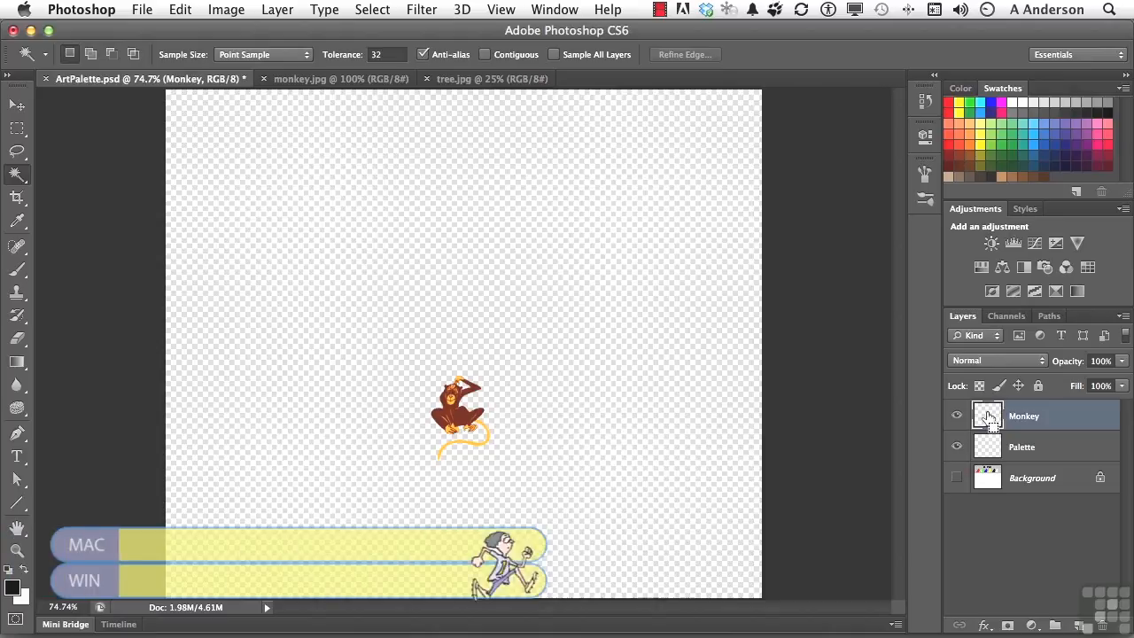
pyautogui.click(987, 416)
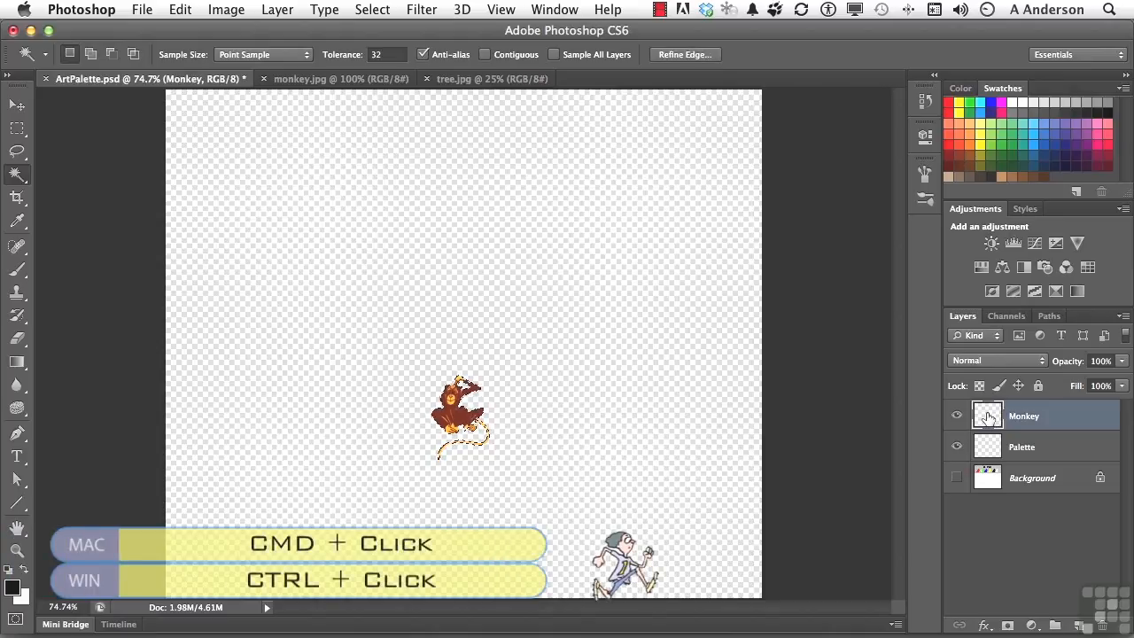
pyautogui.click(179, 9)
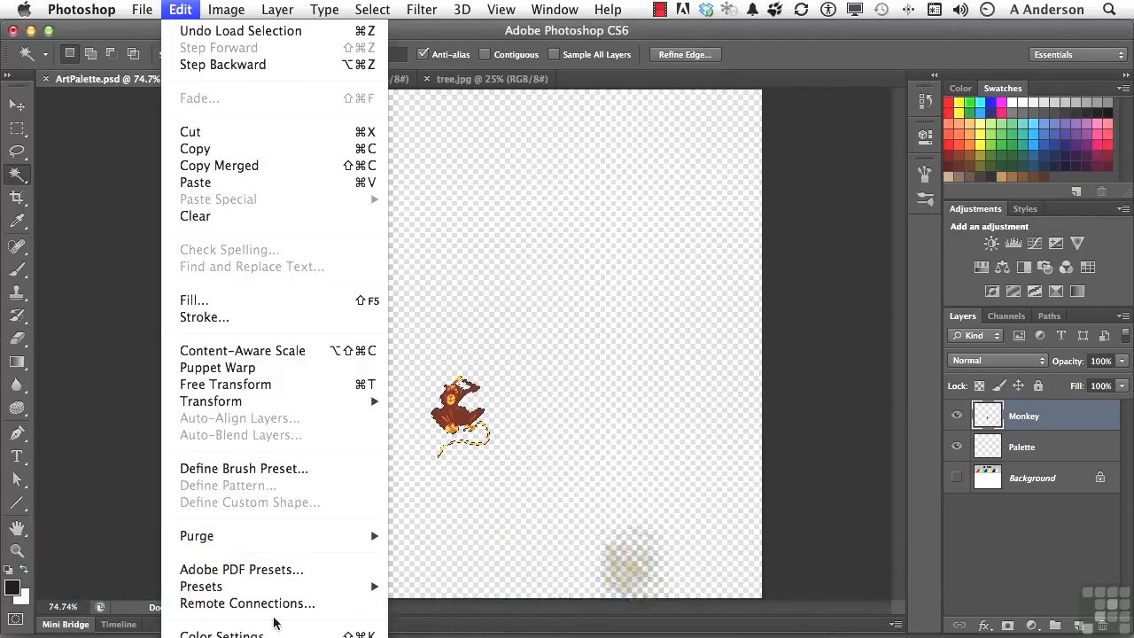
pyautogui.click(244, 468)
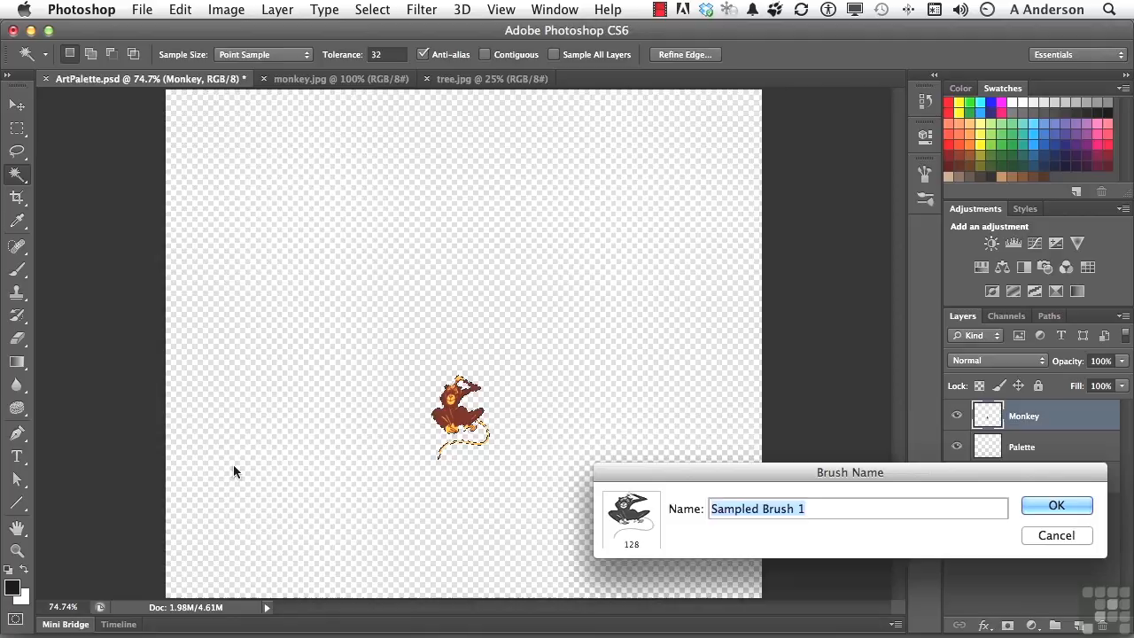
pyautogui.write("Monkey's")
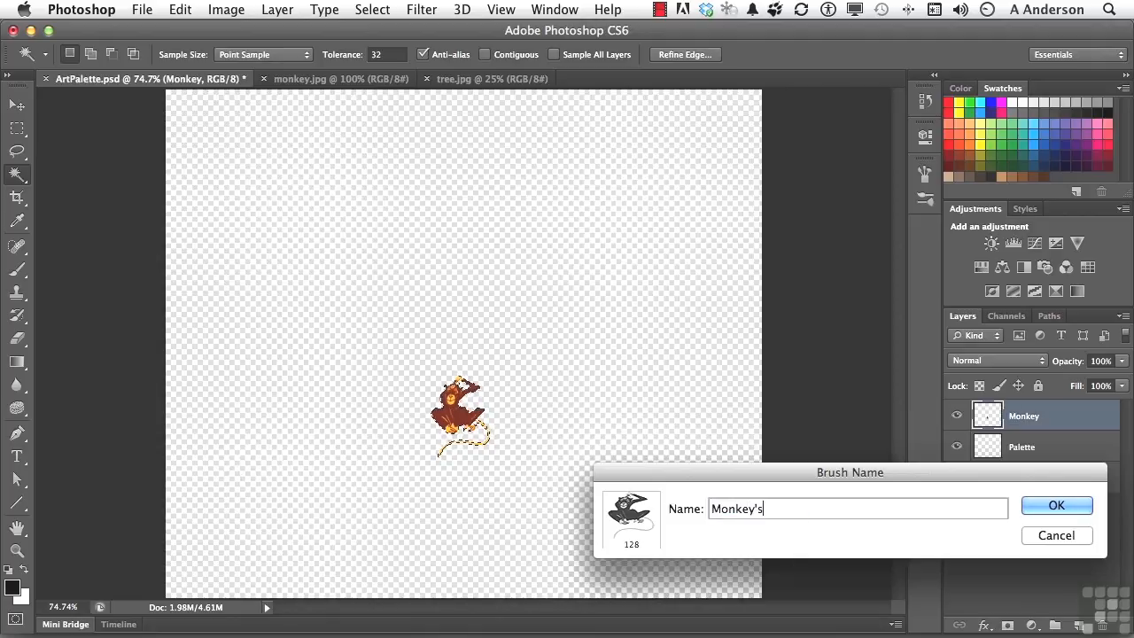
pyautogui.write('Uncle')
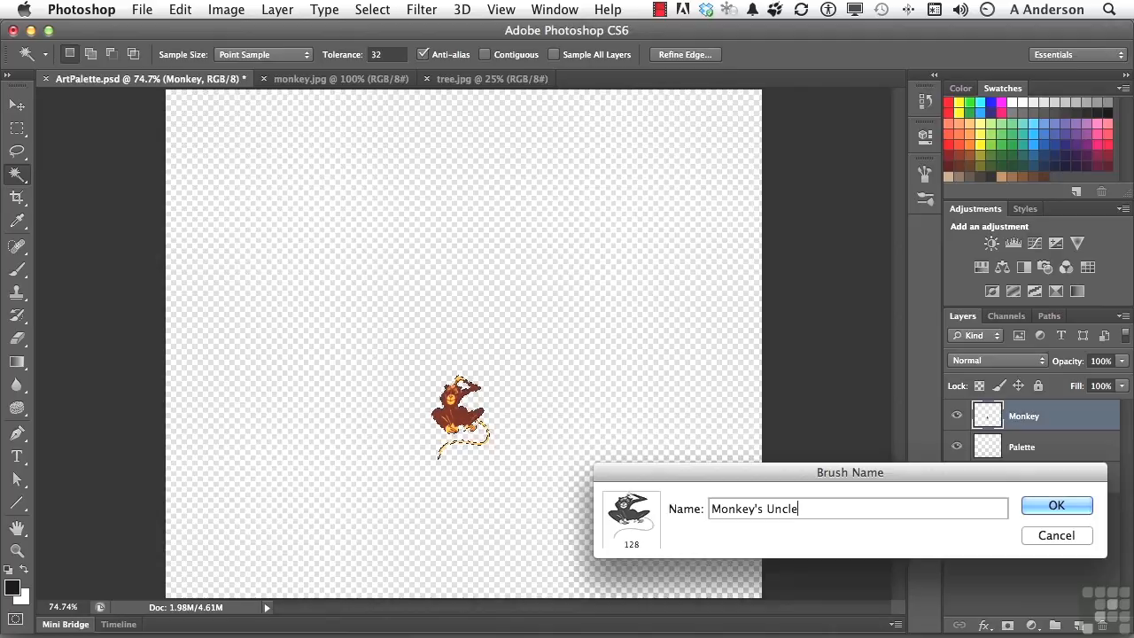
pyautogui.moveTo(667, 553)
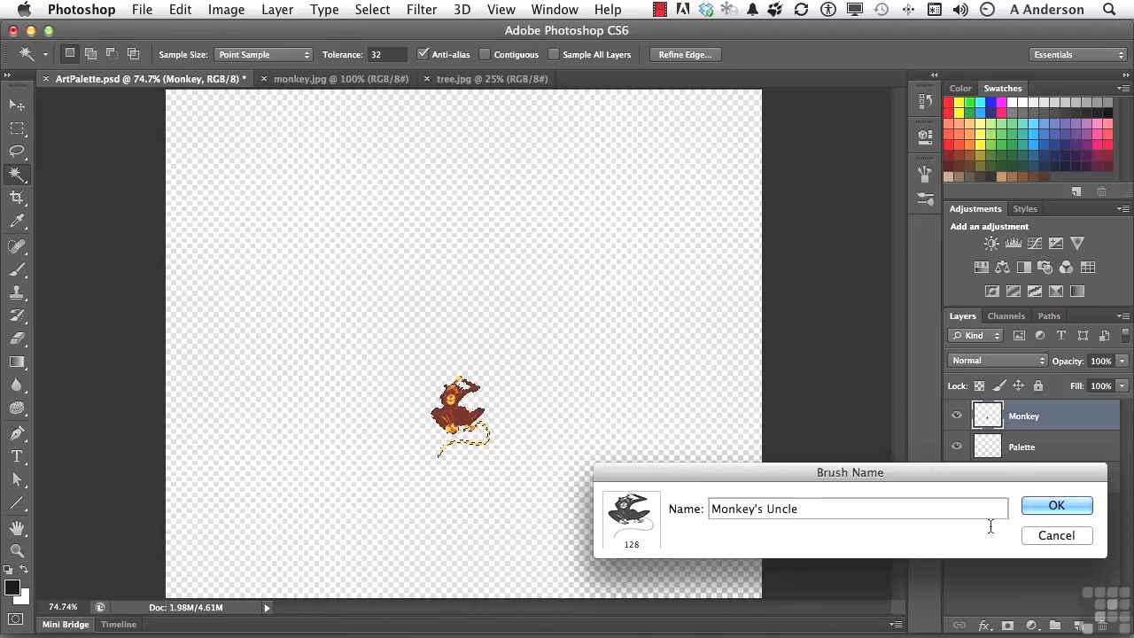
pyautogui.click(1056, 505)
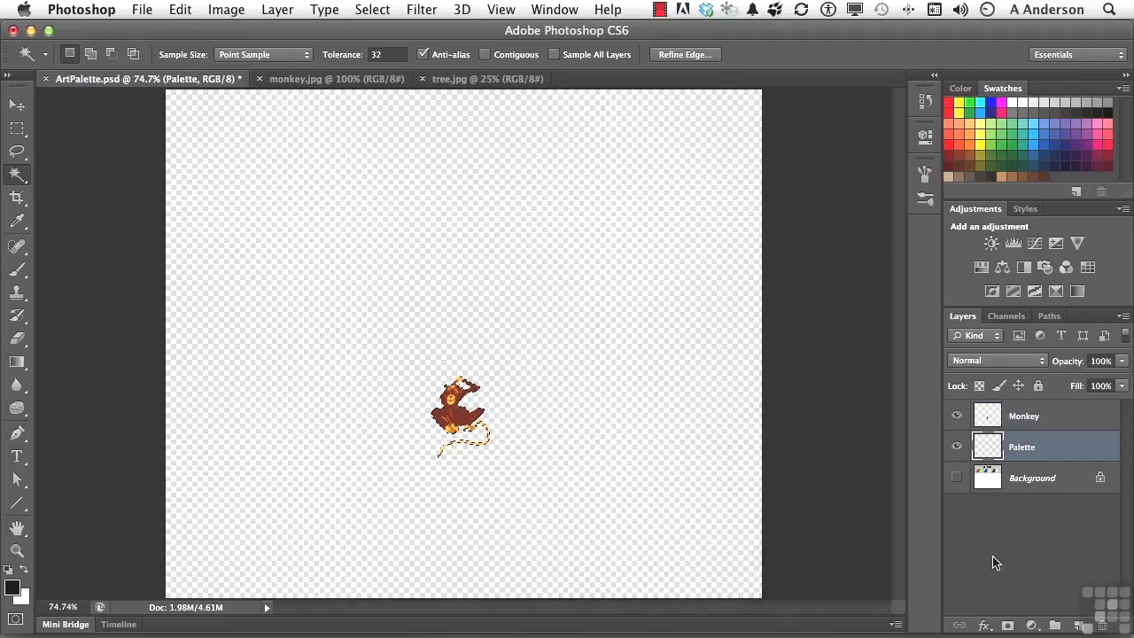
pyautogui.moveTo(553, 494)
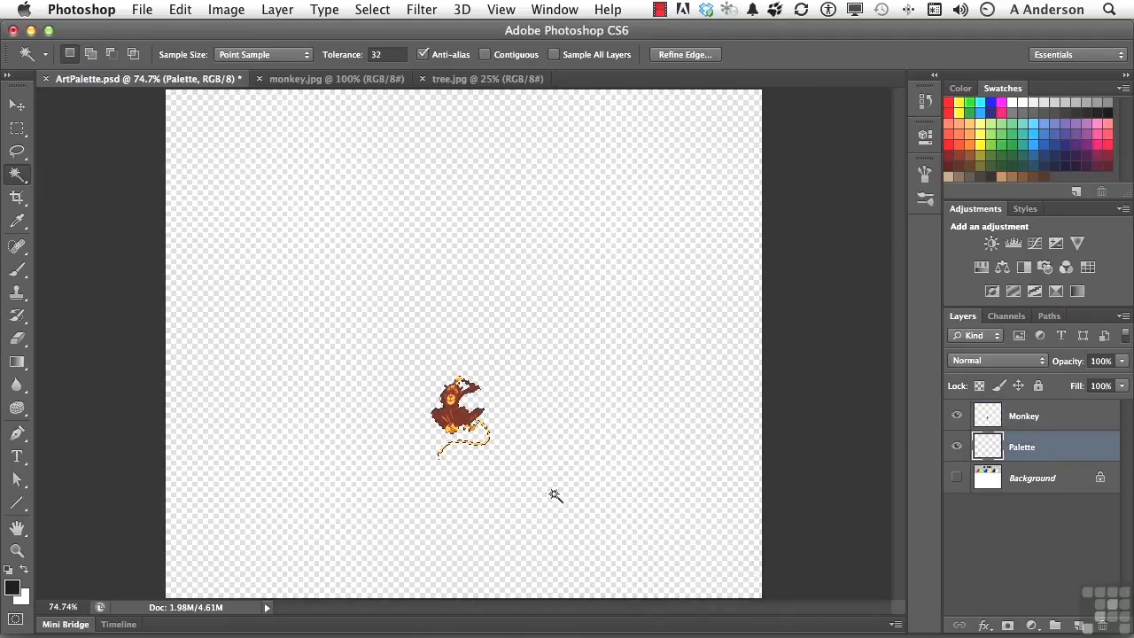
# Step: Hide the Monkey layer's eye and turn the Background layer visible again
pyautogui.click(956, 416)
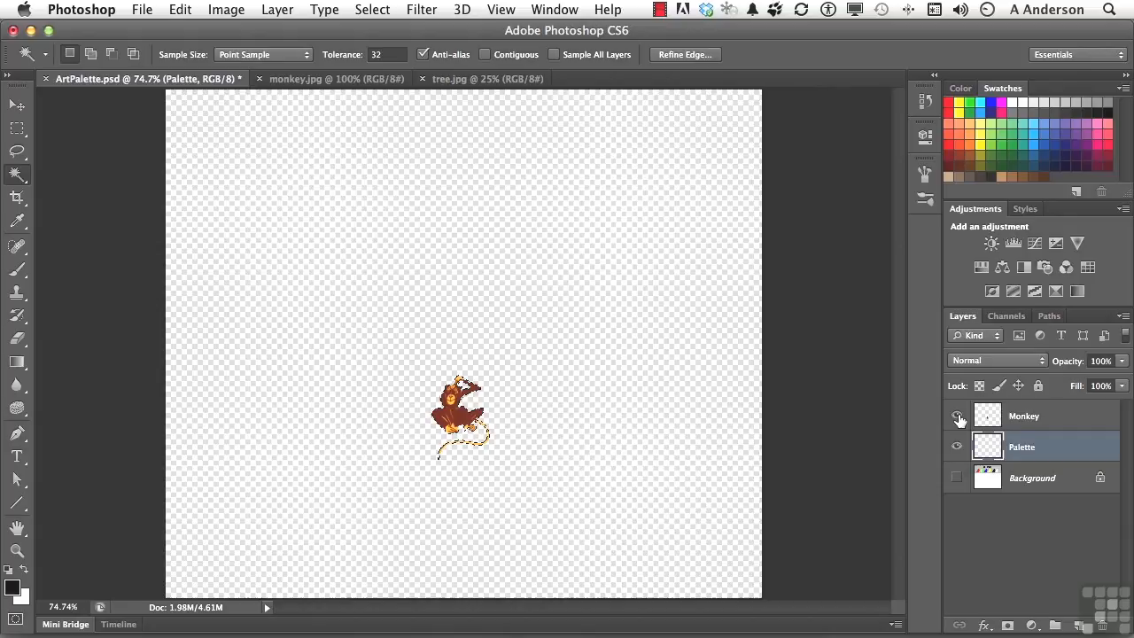
pyautogui.click(956, 415)
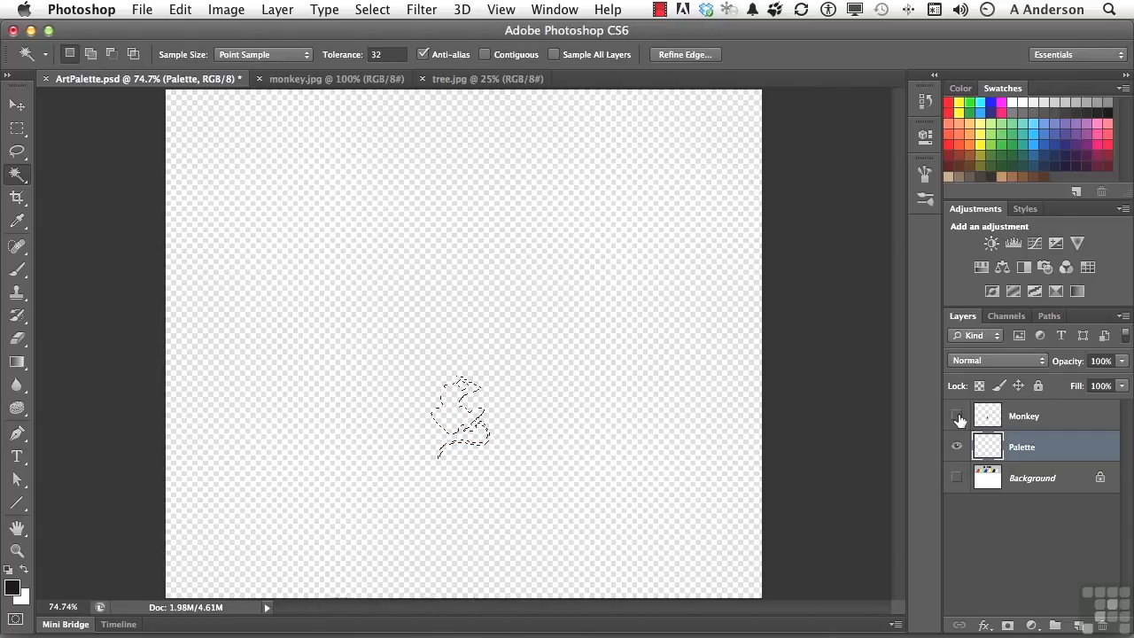
pyautogui.click(957, 416)
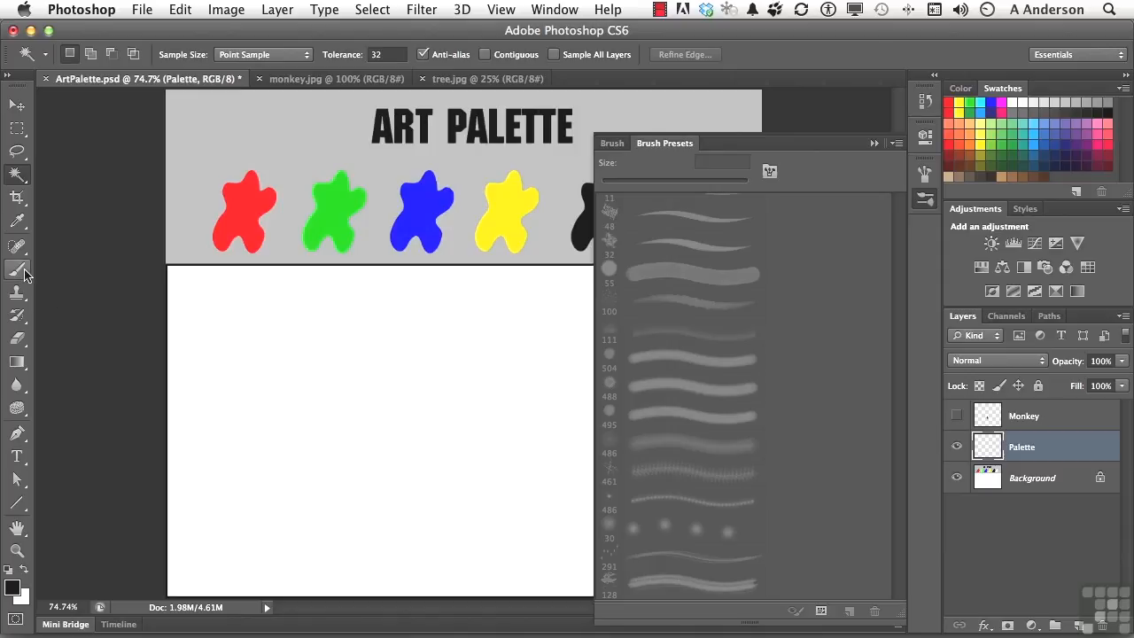
# Step: With the 128 px monkey brush, stamp monkeys, sampling the palette blue for blue ones
pyautogui.click(18, 270)
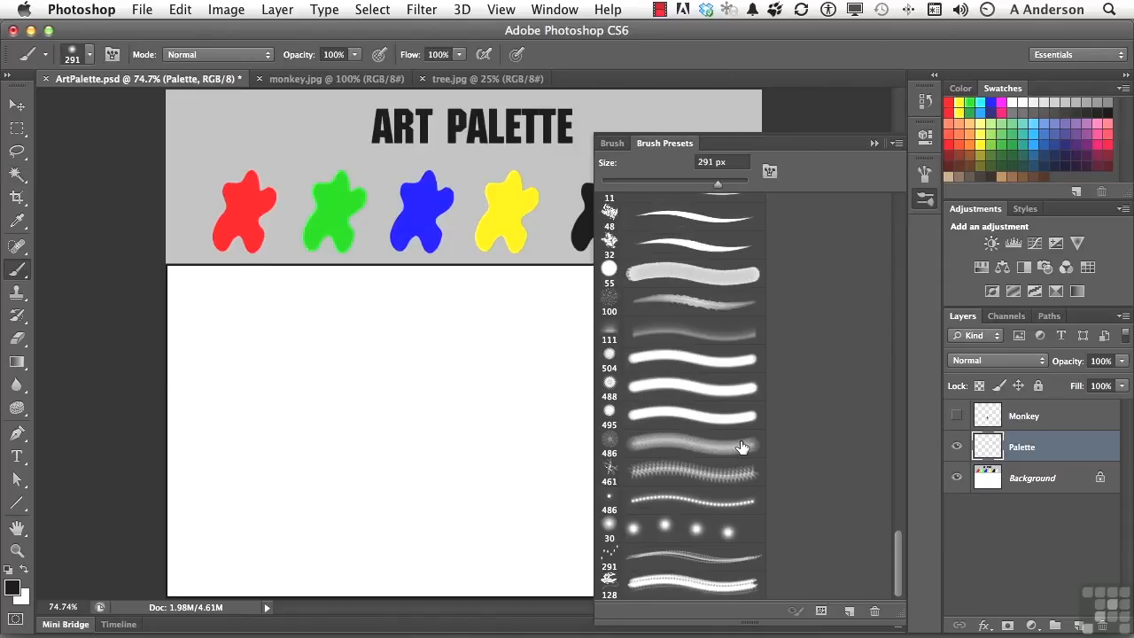
pyautogui.click(691, 580)
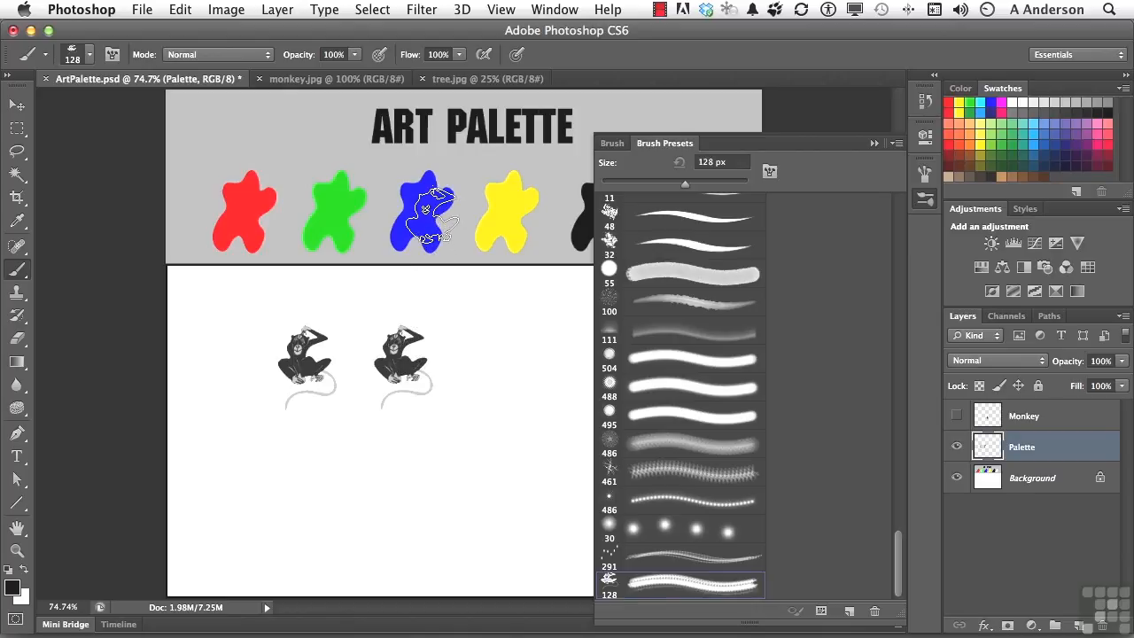
pyautogui.click(430, 217)
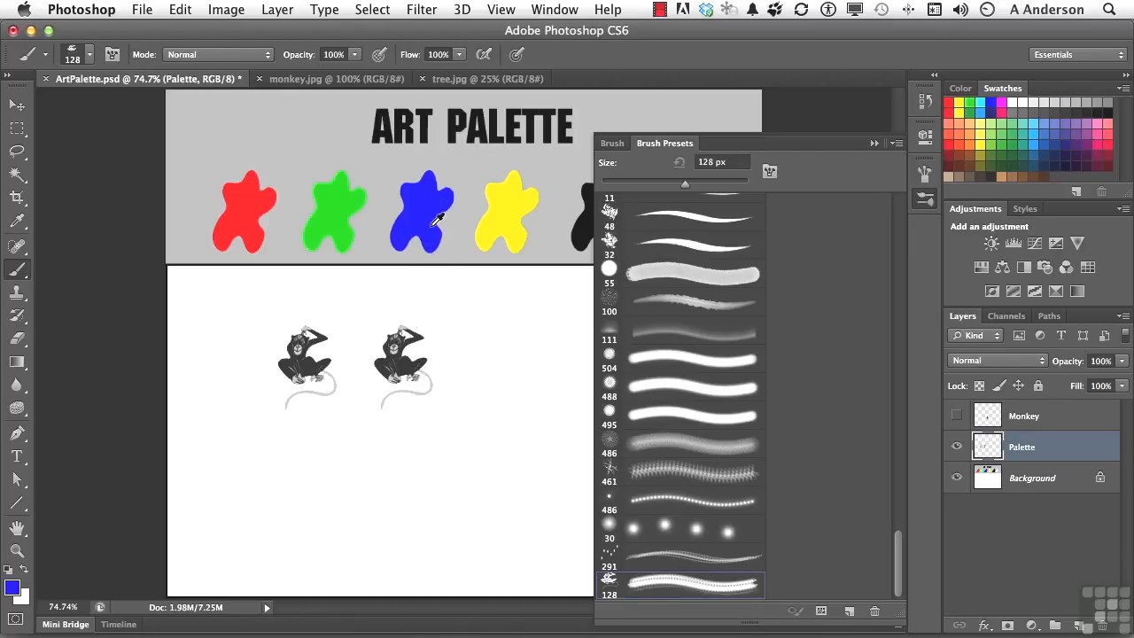
pyautogui.click(283, 474)
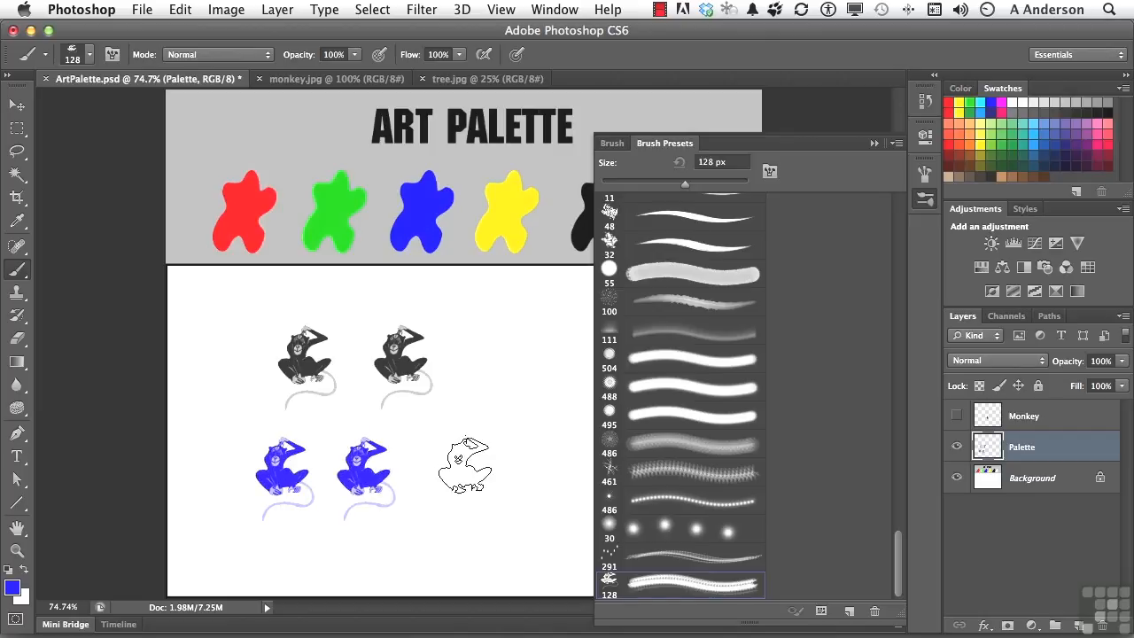
pyautogui.moveTo(491, 319); pyautogui.dragTo(509, 523)
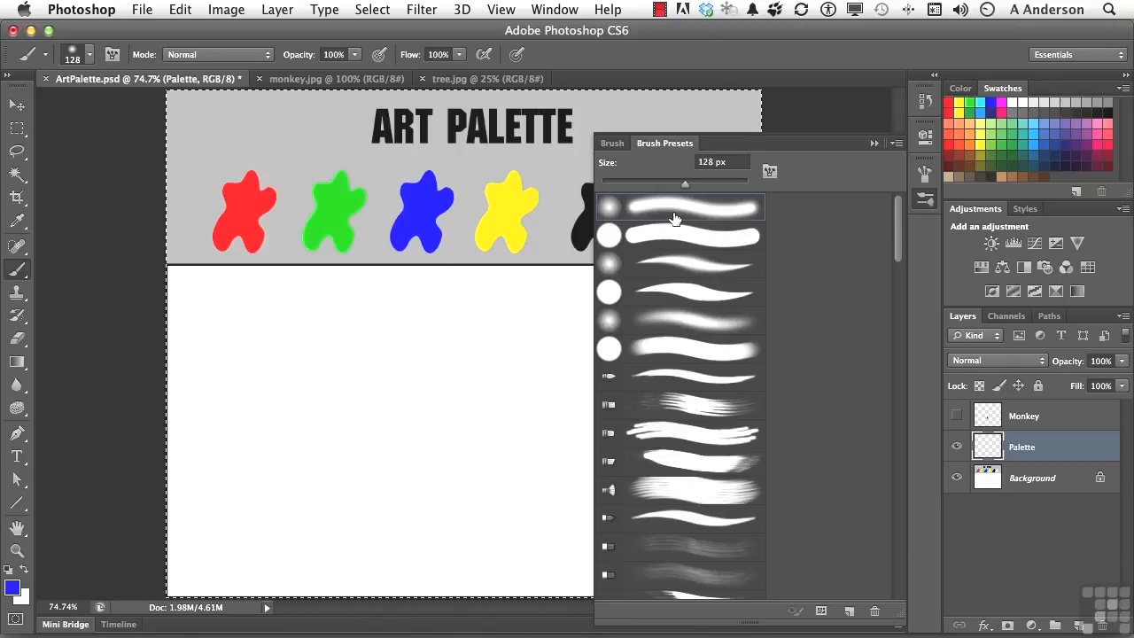
pyautogui.moveTo(864, 155)
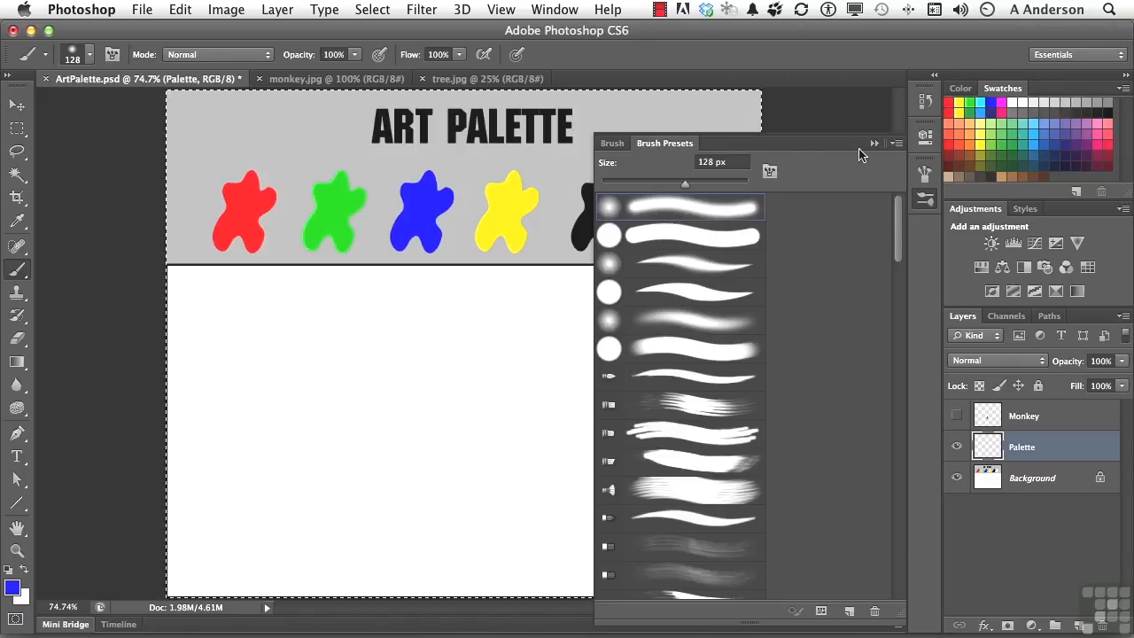
# Step: Collapse the Brush Presets panel
pyautogui.click(875, 143)
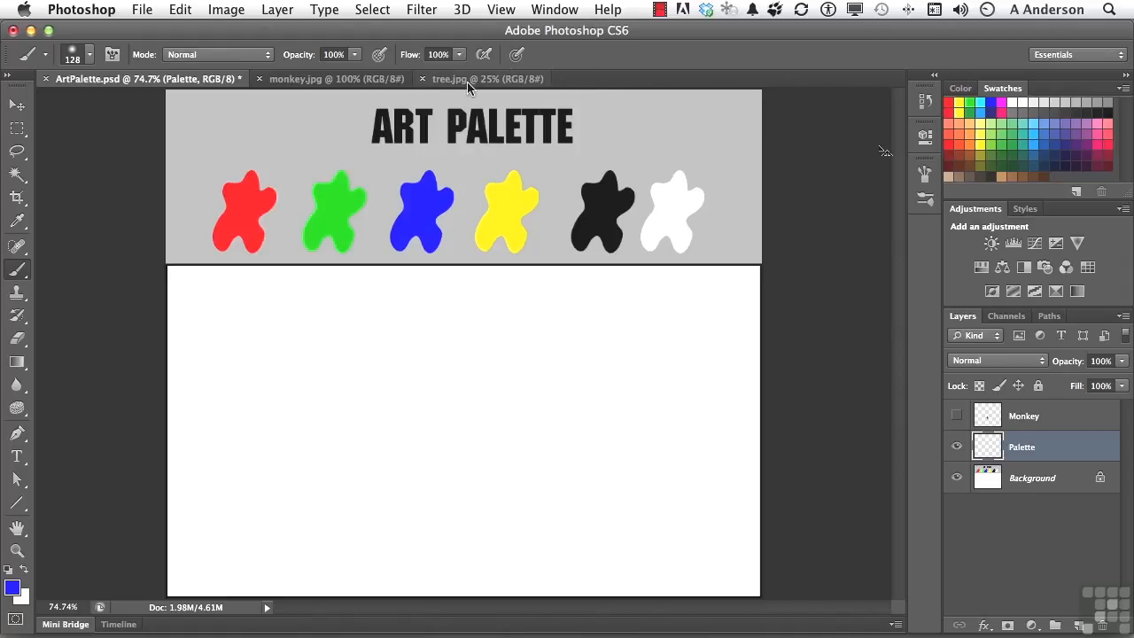
# Step: Switch to the tree.jpg document and choose the Move tool
pyautogui.click(483, 79)
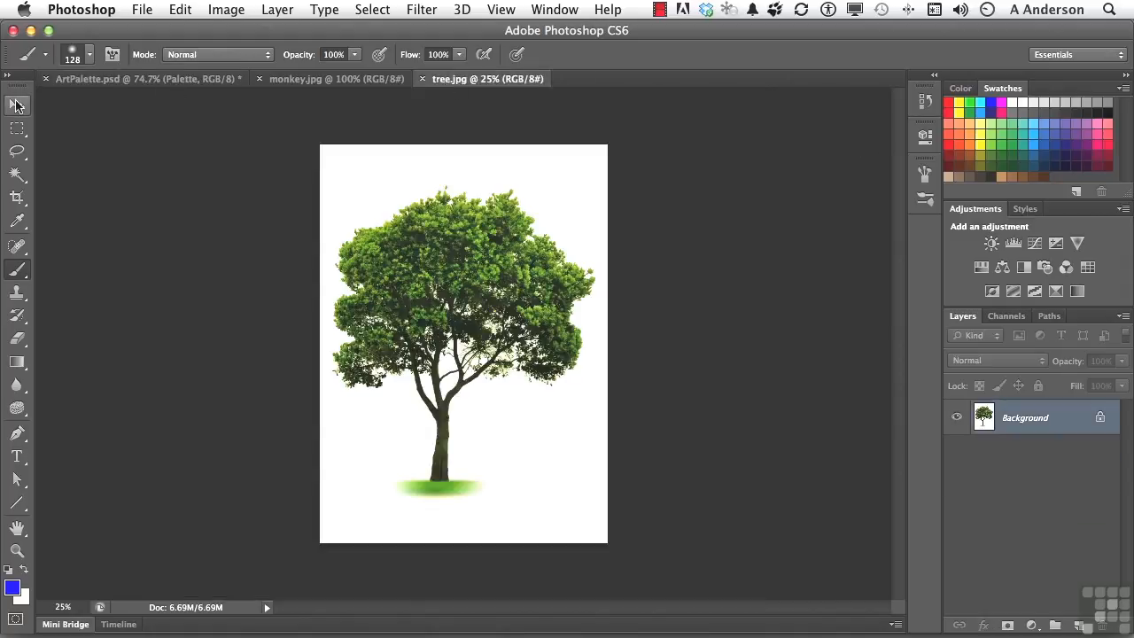
pyautogui.click(18, 105)
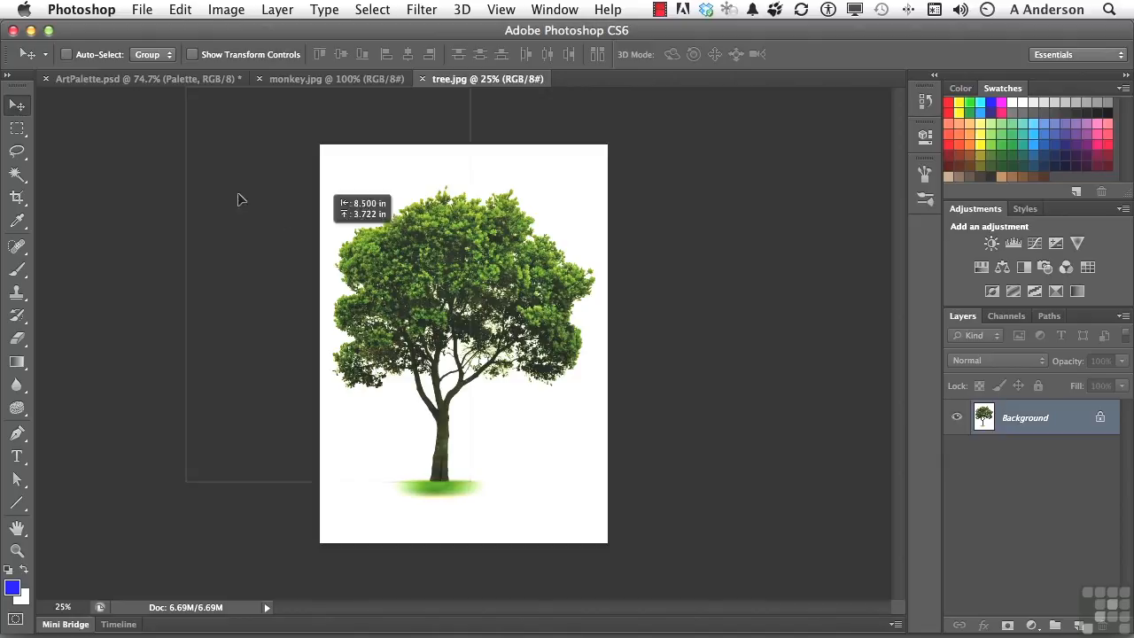
pyautogui.moveTo(139, 109)
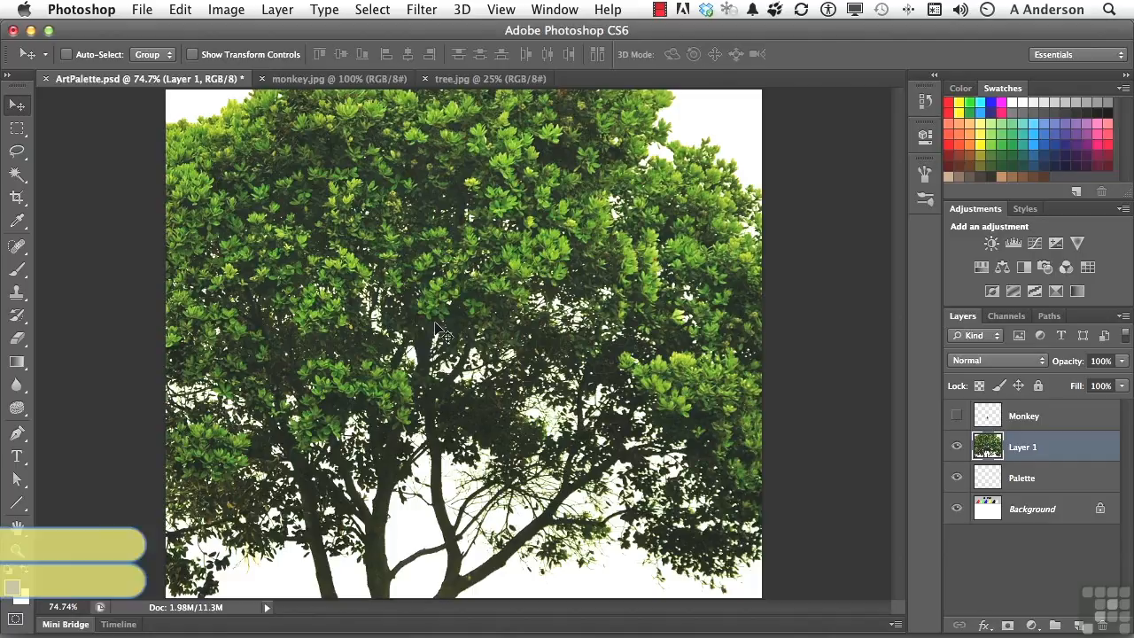
# Step: Free Transform the tree down to about 9.6% scale in mid-canvas
pyautogui.press('cmd+t')
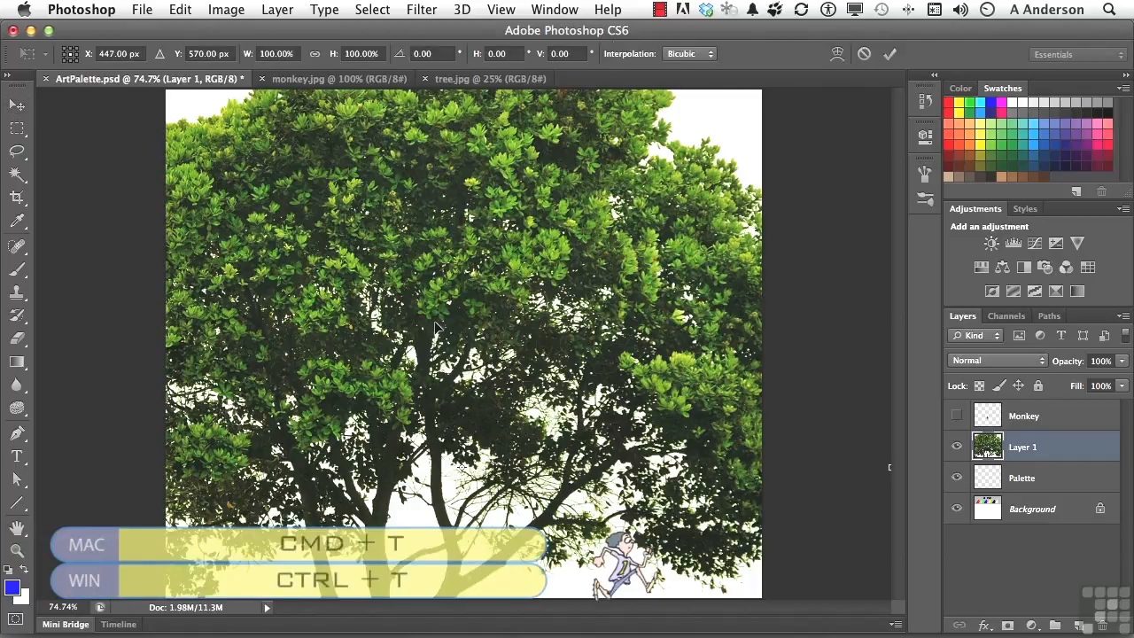
pyautogui.moveTo(394, 99)
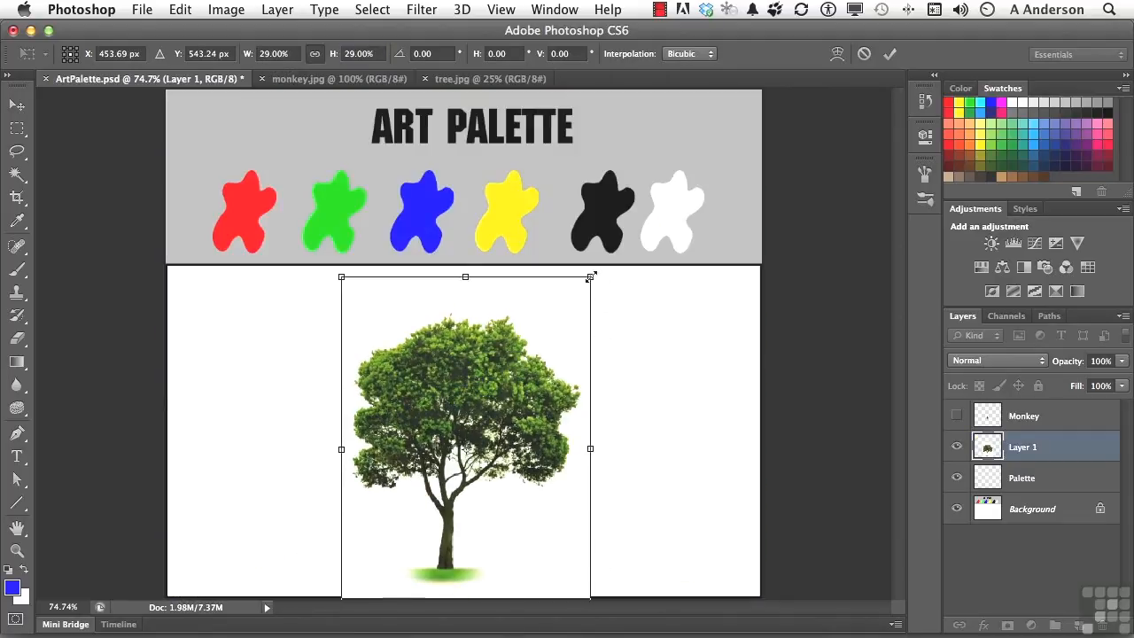
pyautogui.moveTo(590, 276); pyautogui.dragTo(551, 332)
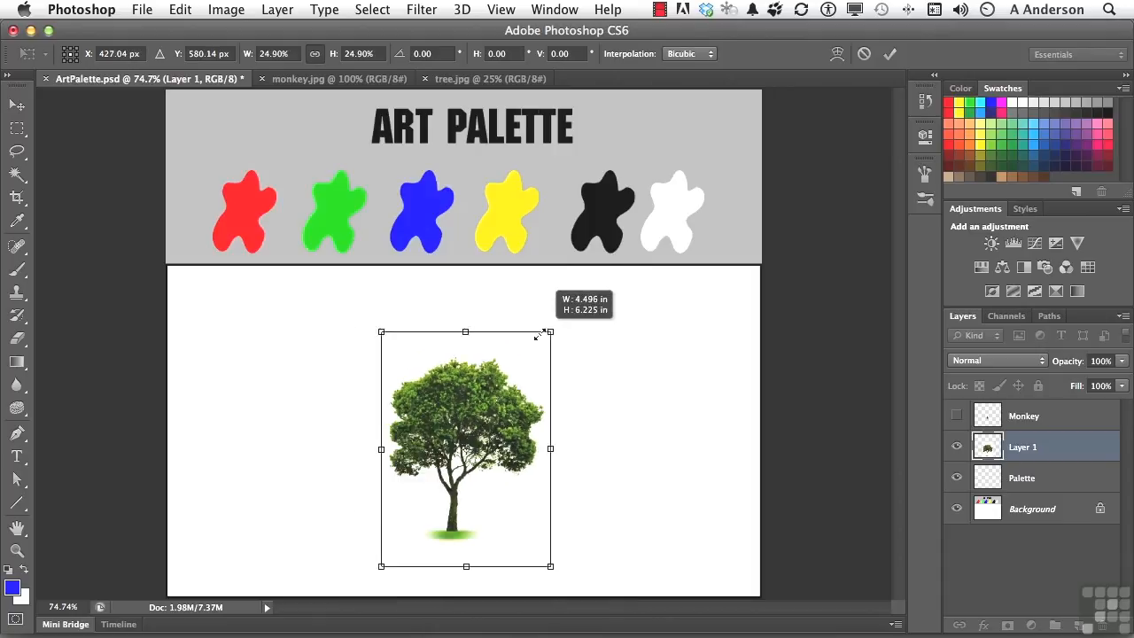
pyautogui.moveTo(549, 332); pyautogui.dragTo(505, 394)
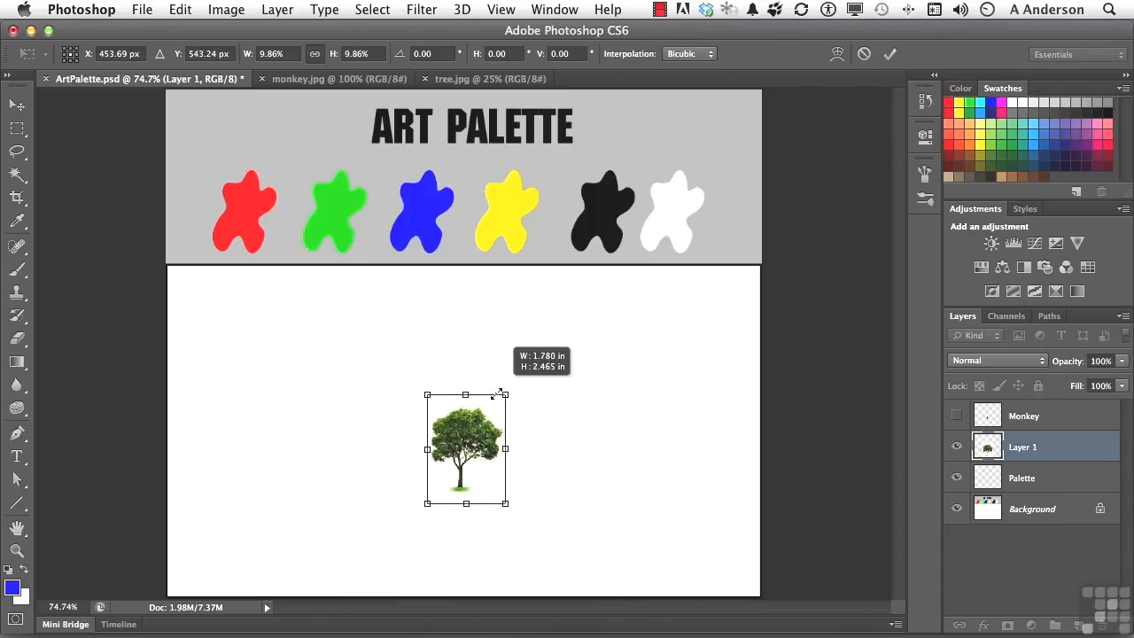
pyautogui.moveTo(504, 393); pyautogui.dragTo(500, 400)
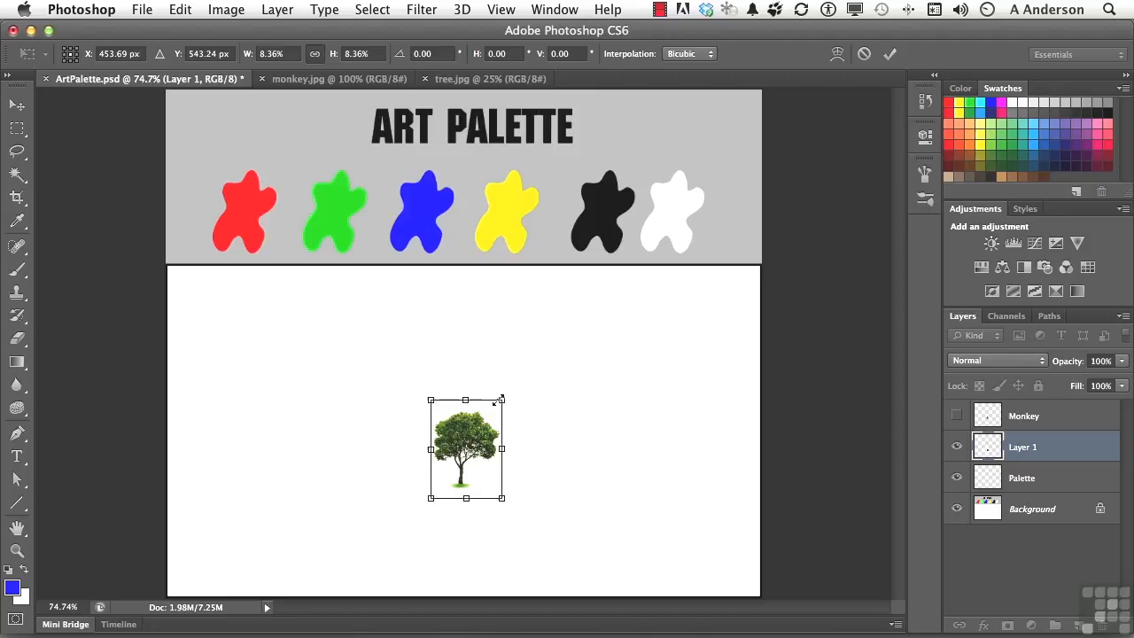
pyautogui.moveTo(501, 398); pyautogui.dragTo(509, 395)
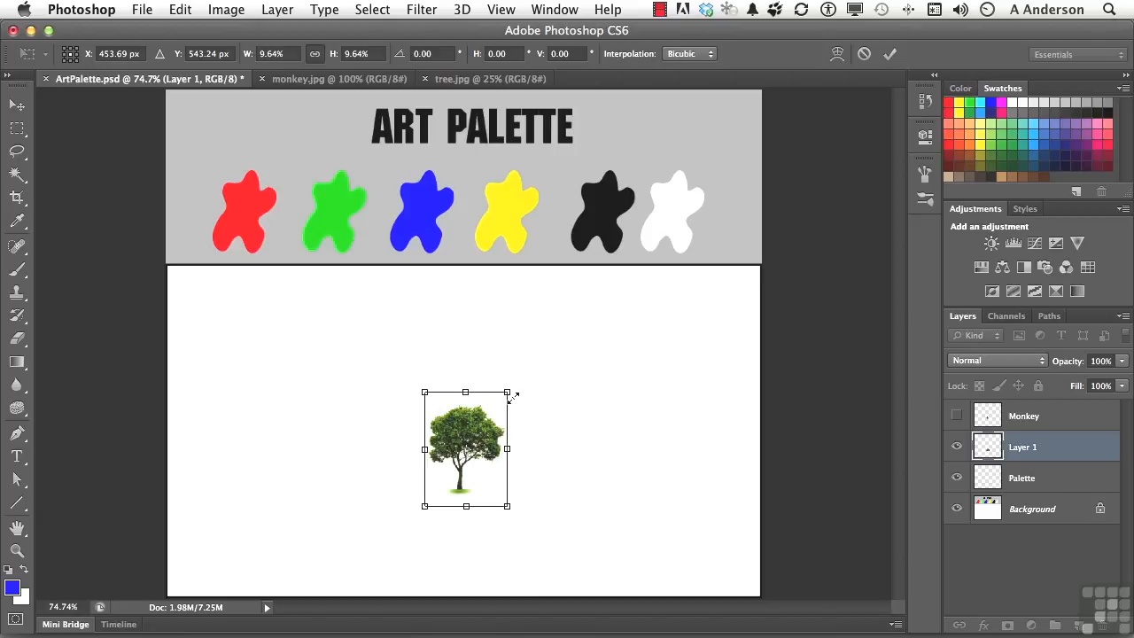
pyautogui.moveTo(469, 443)
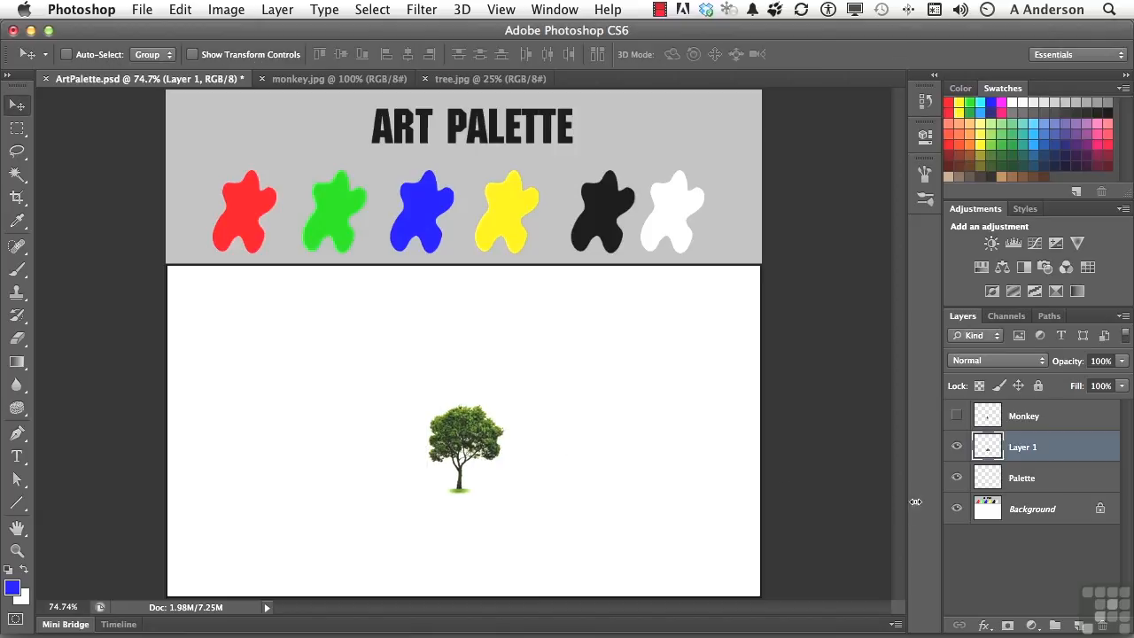
# Step: Hide the Background layer and rename Layer 1 to 'Tree'
pyautogui.click(956, 509)
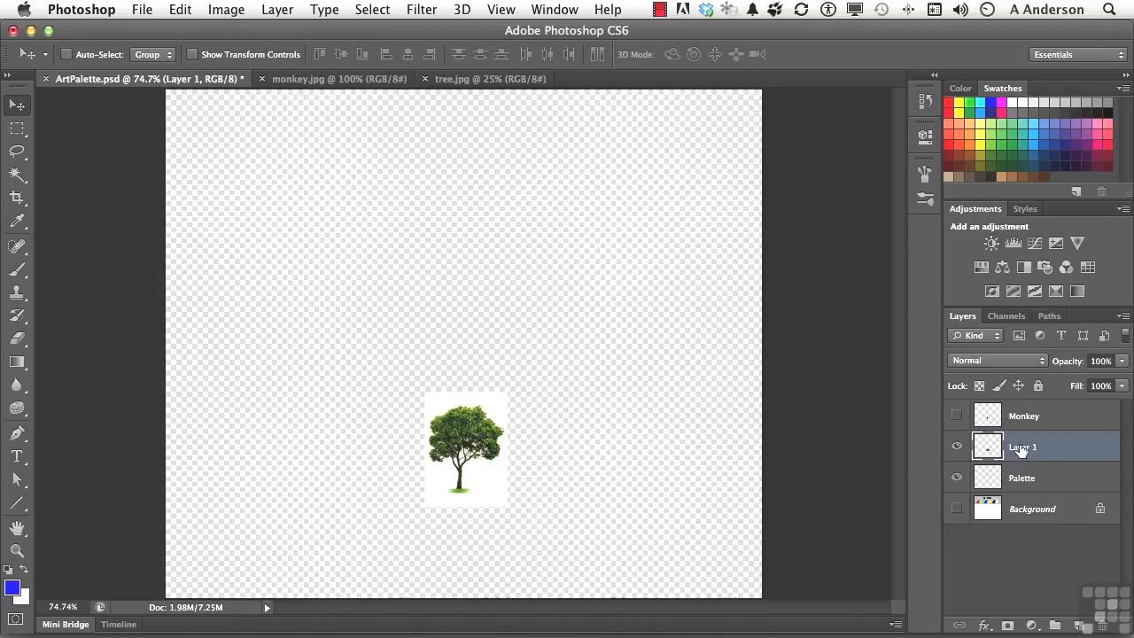
pyautogui.doubleClick(1024, 447)
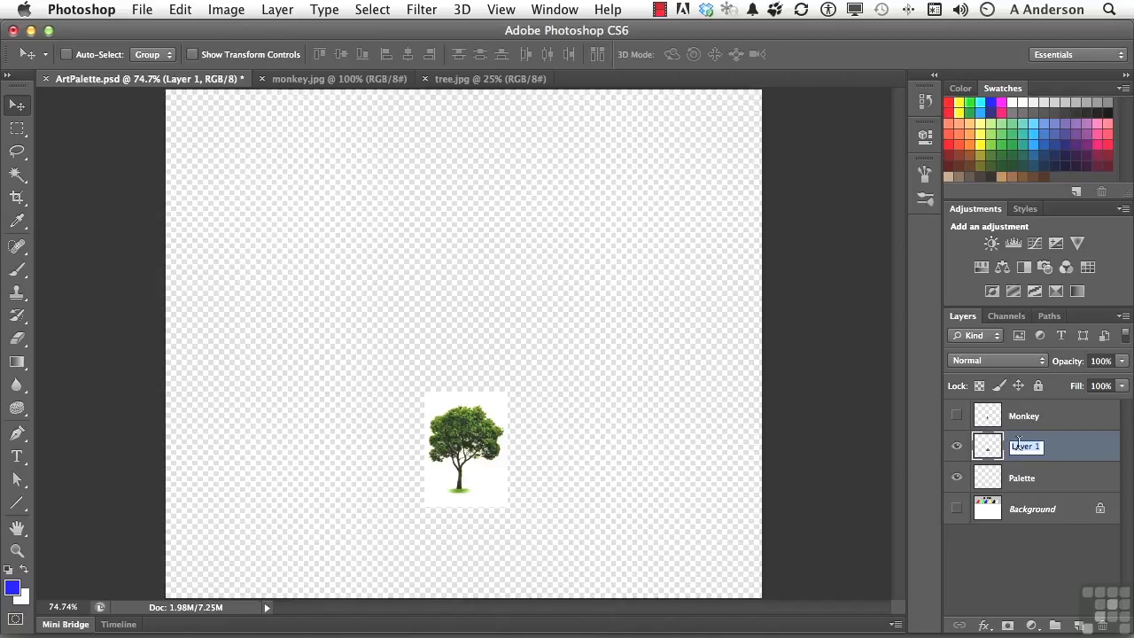
pyautogui.write('Tree')
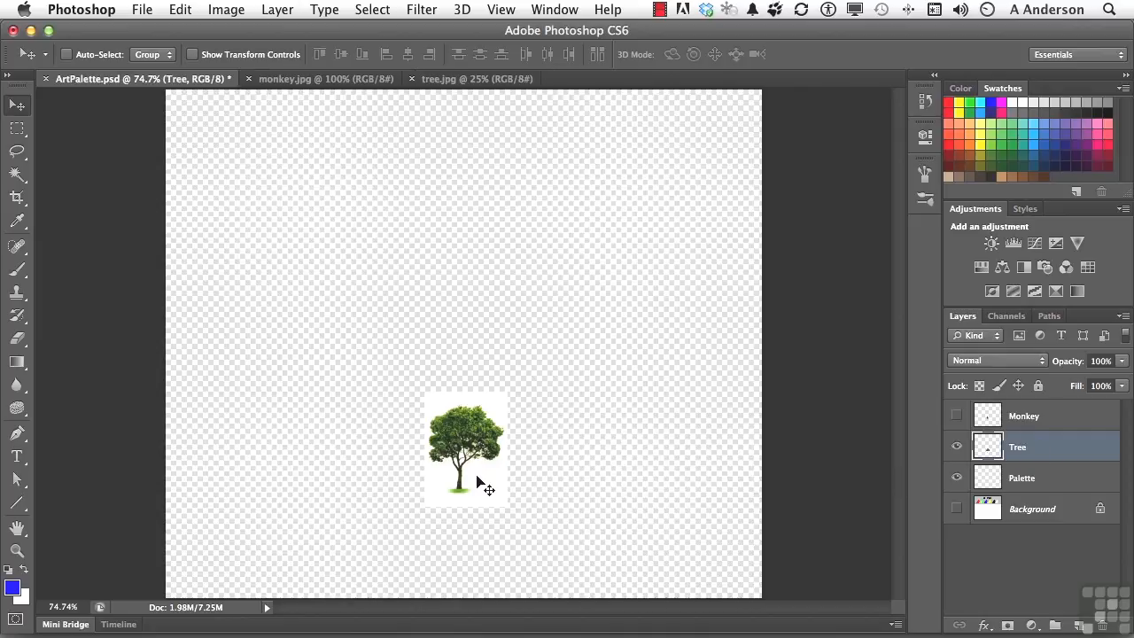
pyautogui.moveTo(305, 325)
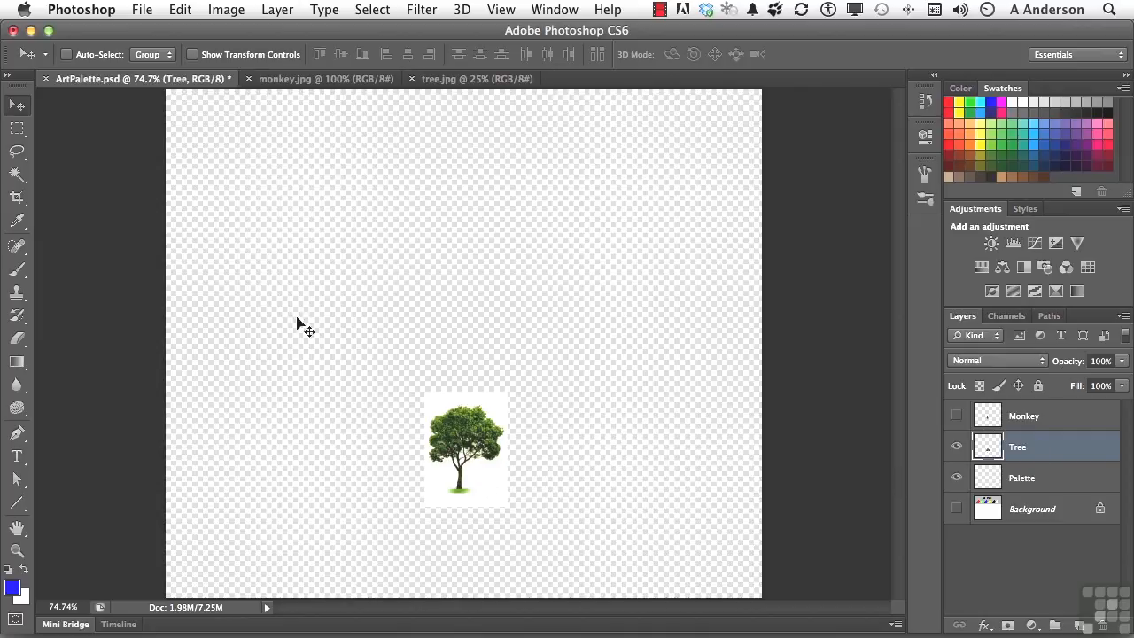
# Step: Choose the Magic Wand with Contiguous turned off
pyautogui.click(17, 152)
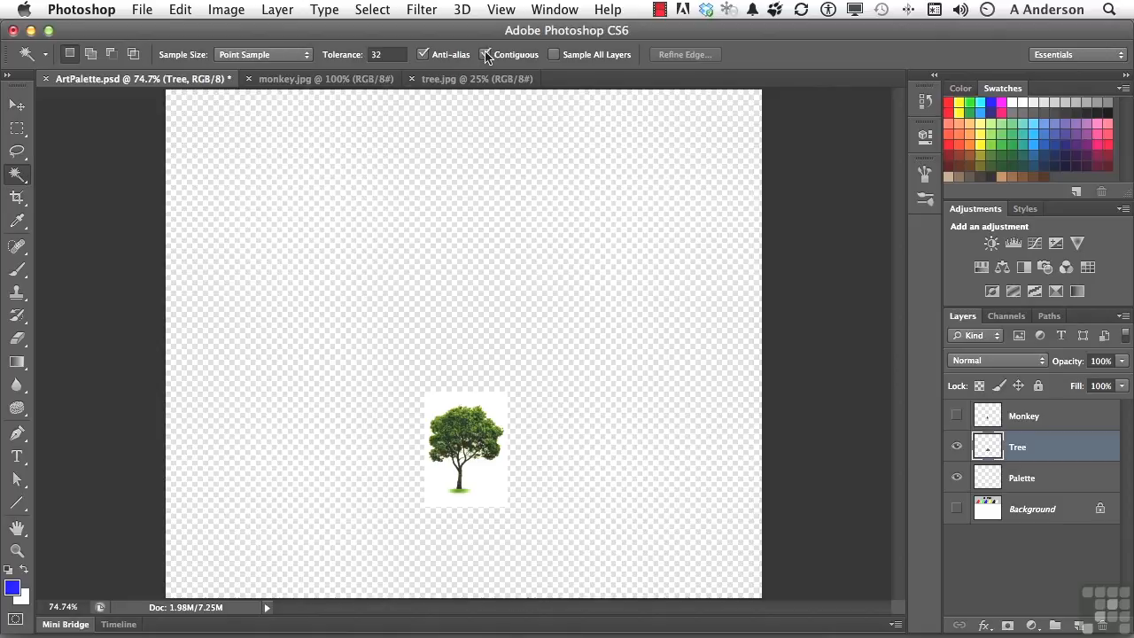
pyautogui.click(485, 55)
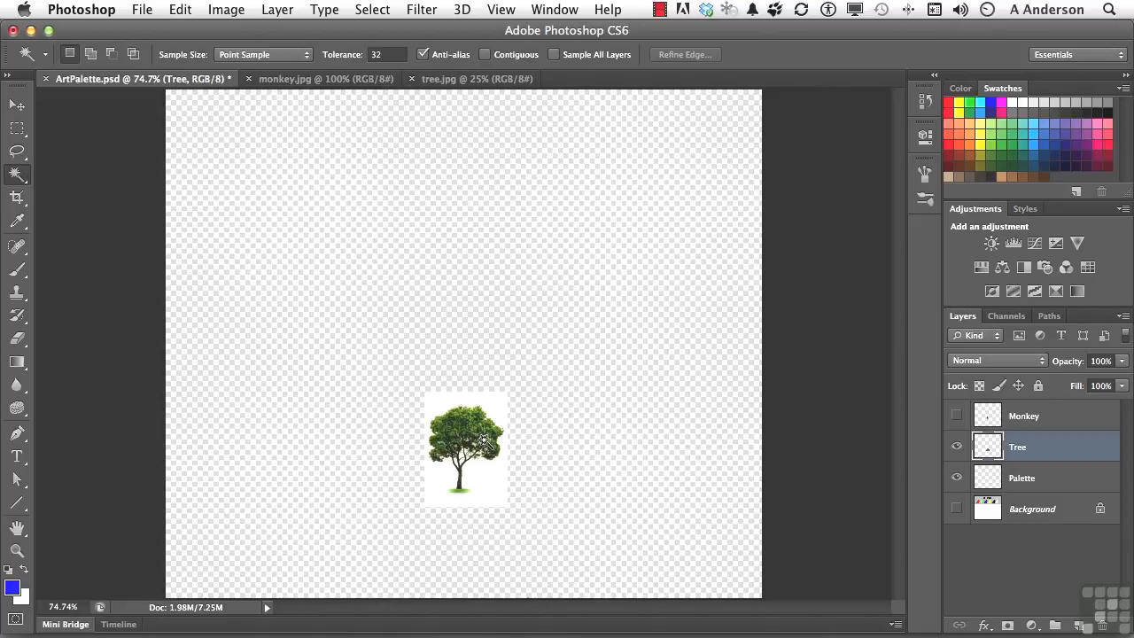
pyautogui.moveTo(471, 430)
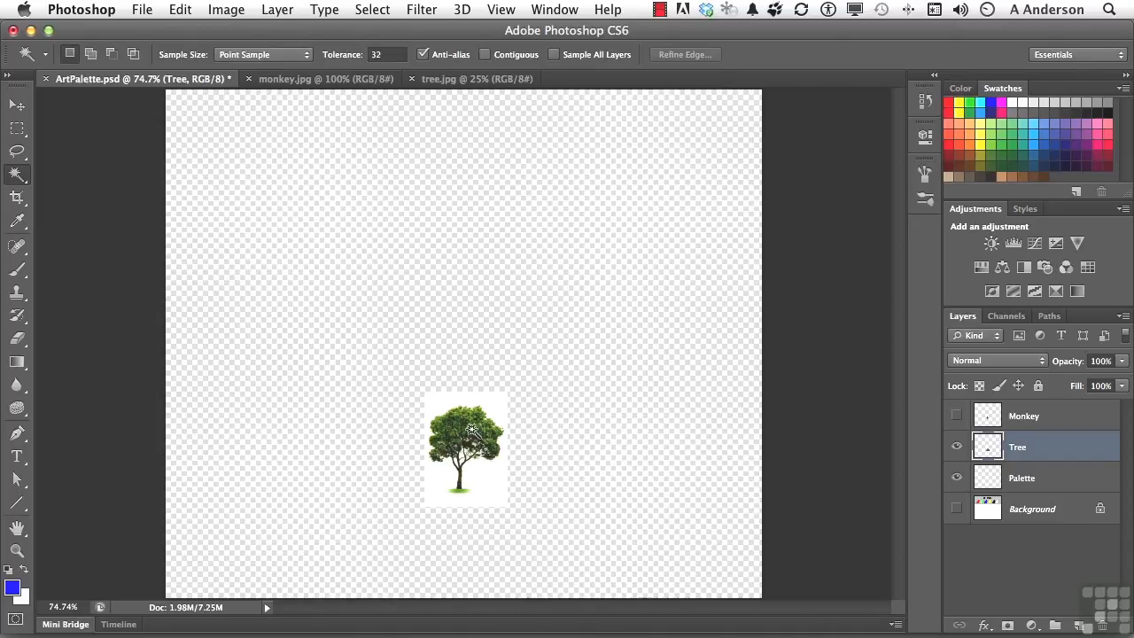
pyautogui.moveTo(496, 408)
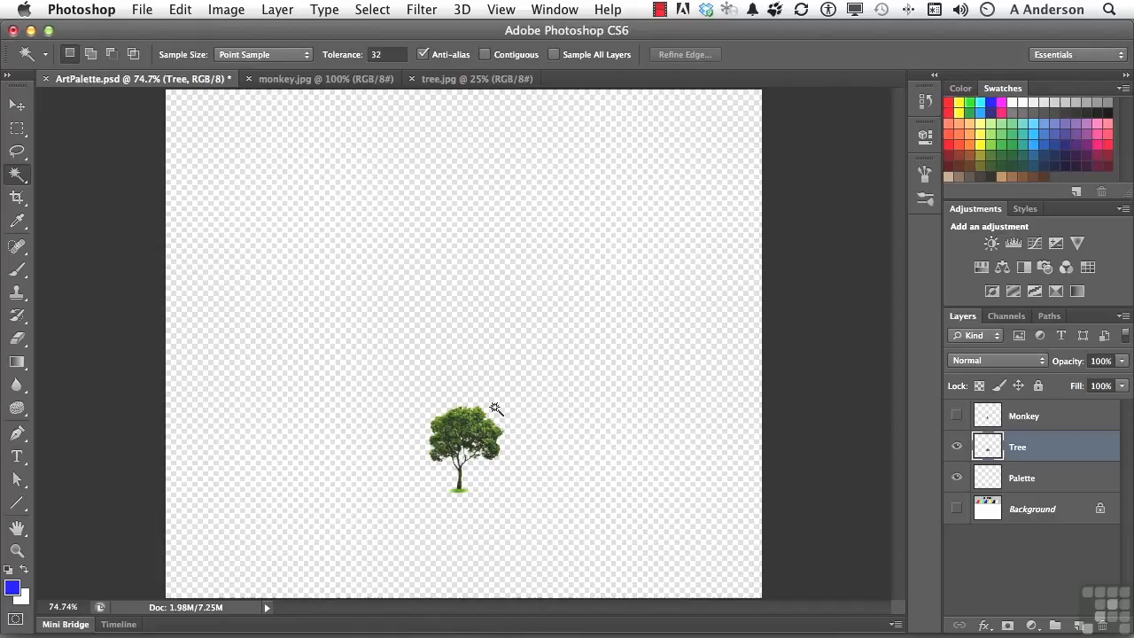
pyautogui.moveTo(596, 446)
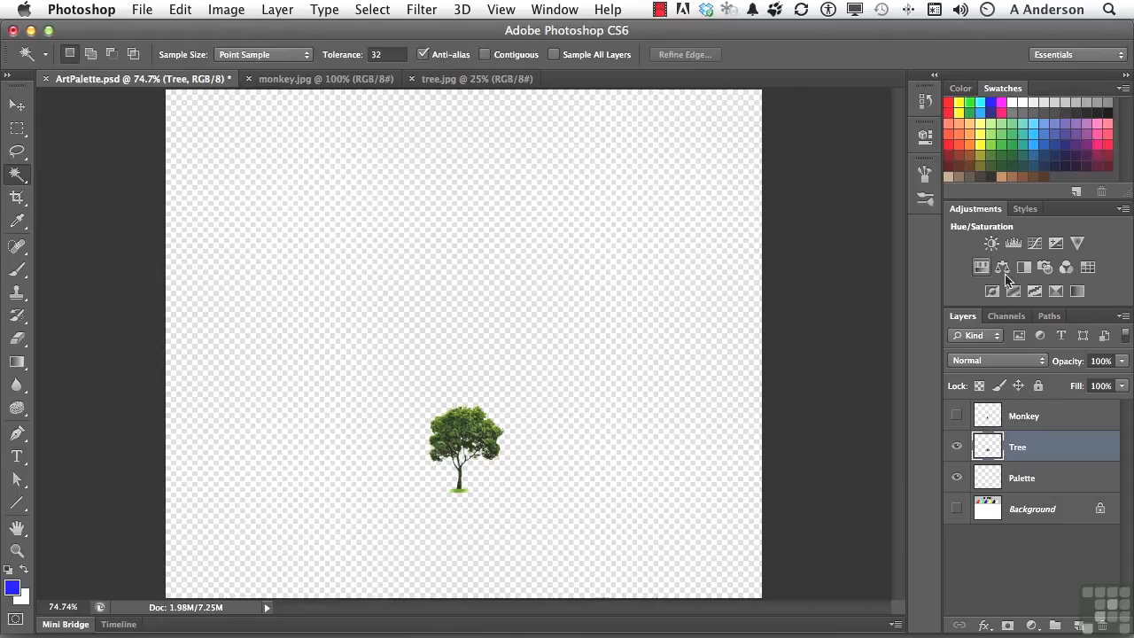
pyautogui.moveTo(1023, 266)
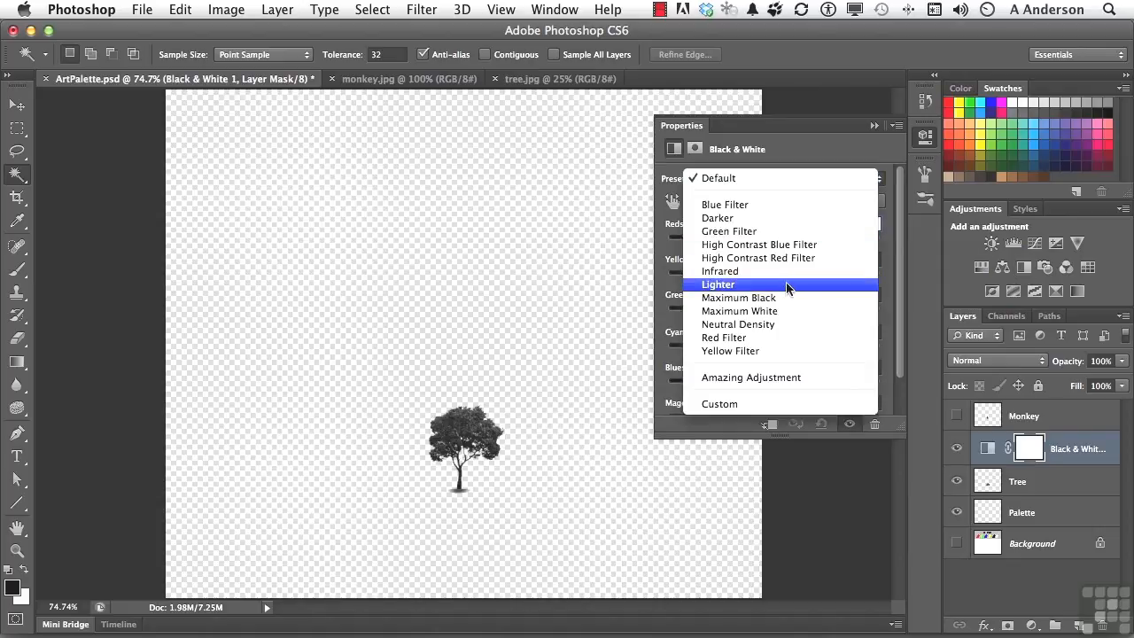
# Step: Apply the Lighter Black & White preset with Greens raised to 174, then collapse Properties
pyautogui.click(718, 283)
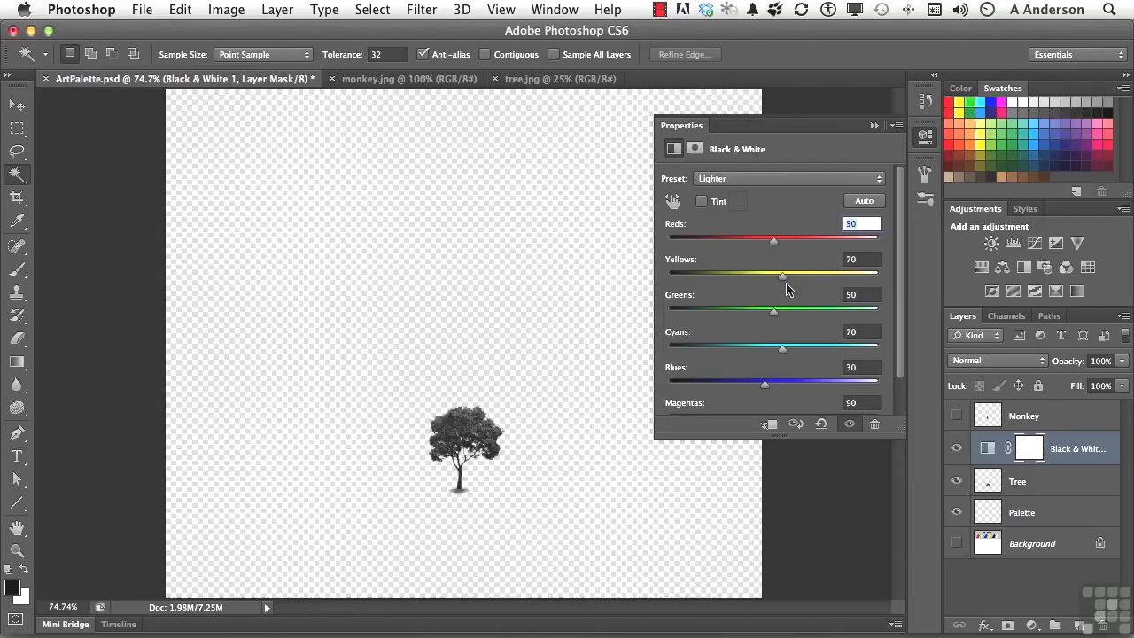
pyautogui.moveTo(773, 311); pyautogui.dragTo(771, 310)
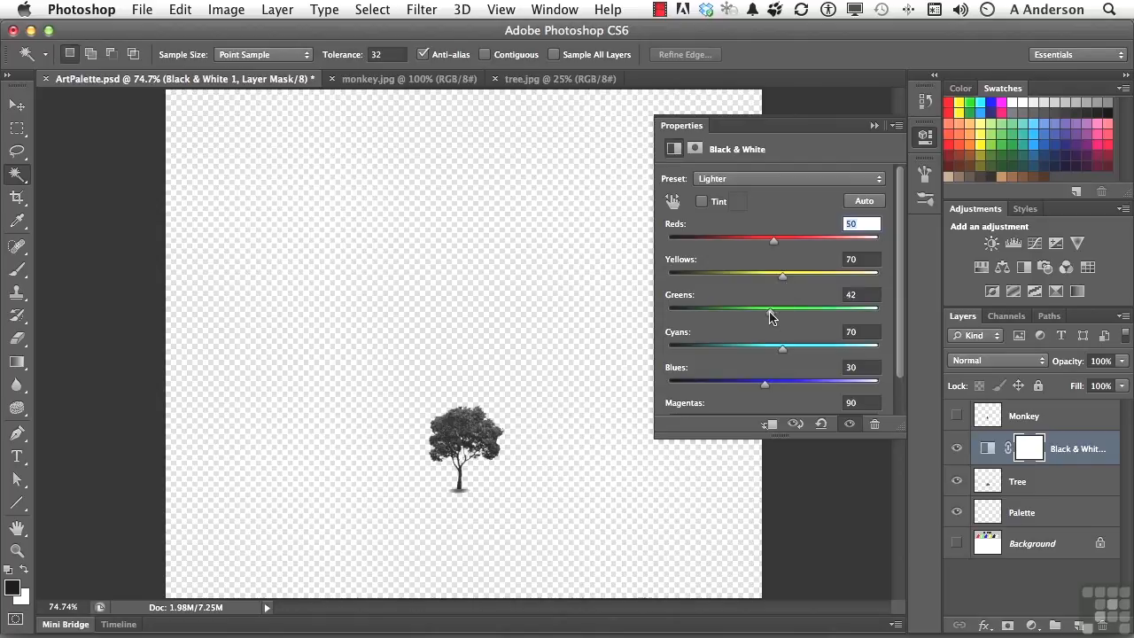
pyautogui.moveTo(773, 308); pyautogui.dragTo(817, 308)
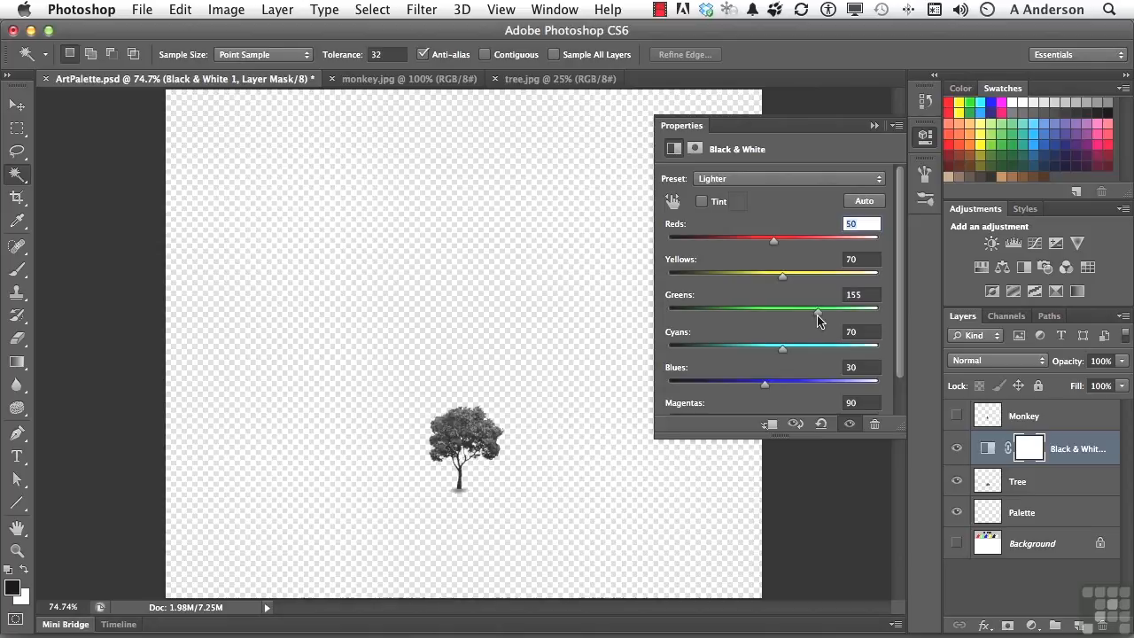
pyautogui.moveTo(818, 308); pyautogui.dragTo(824, 308)
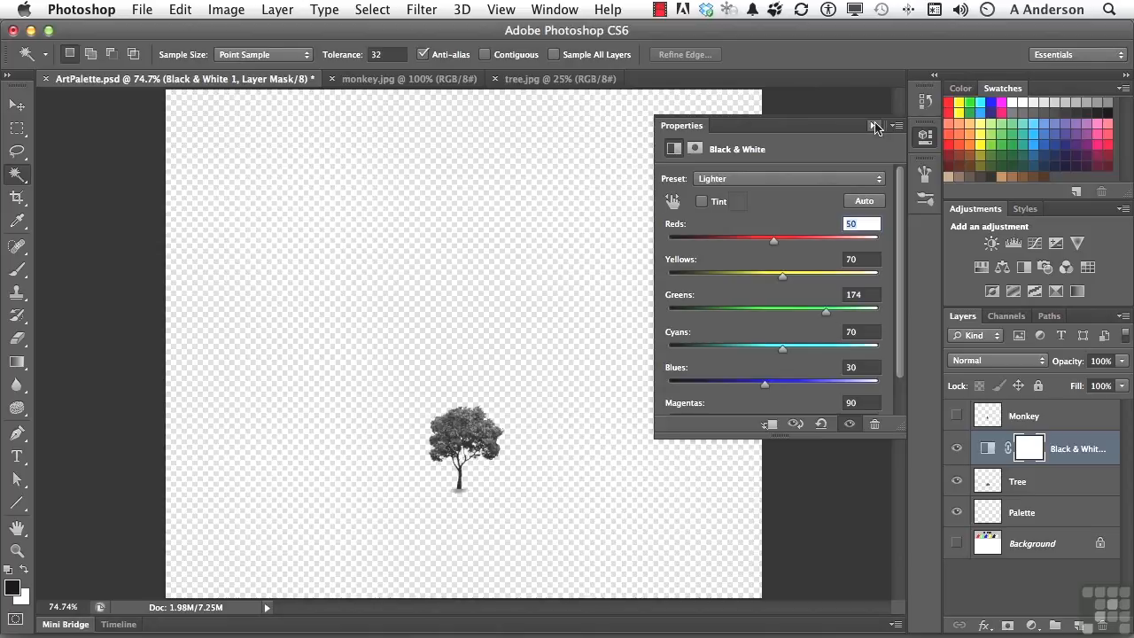
pyautogui.click(875, 125)
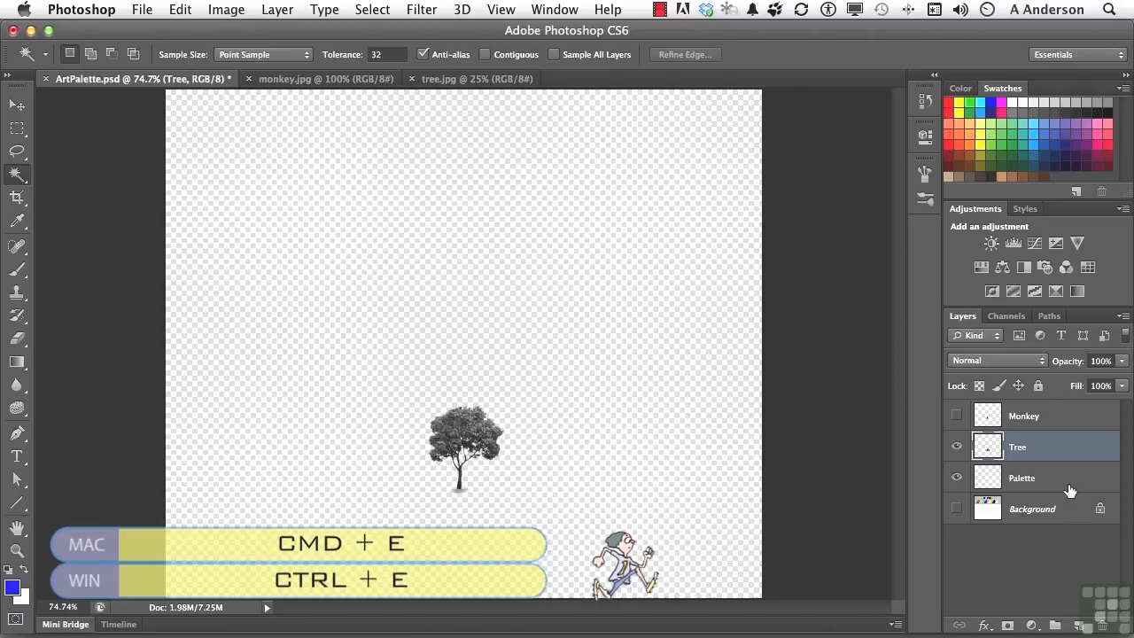
pyautogui.moveTo(974, 461)
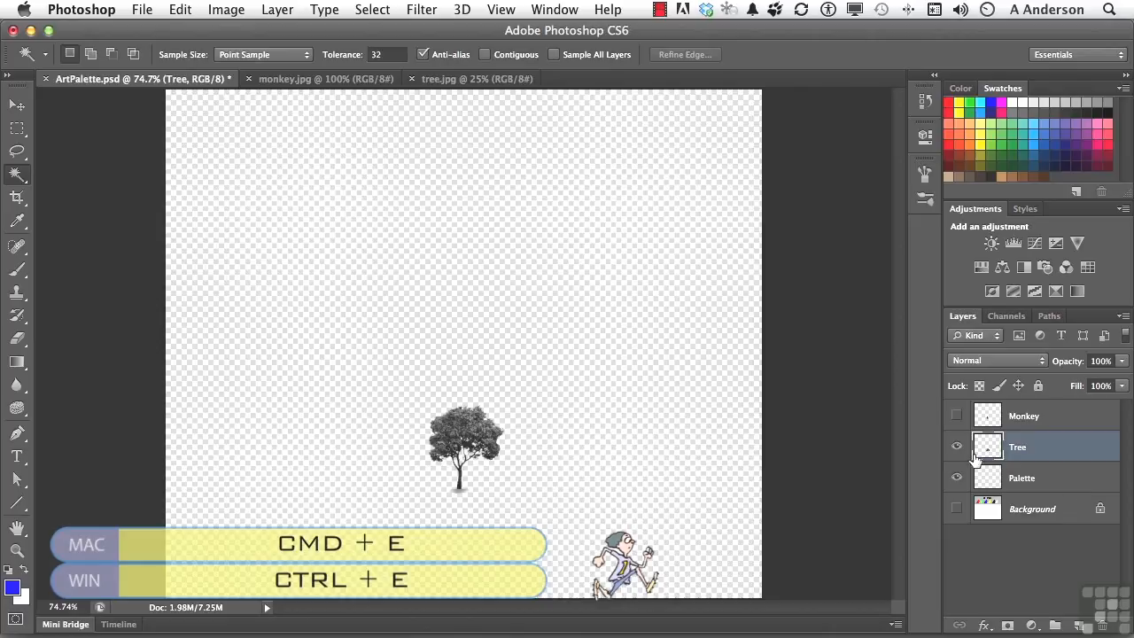
# Step: Load the tree as a selection and name a new brush preset 'Andy's Tree'
pyautogui.press('cmd+e')
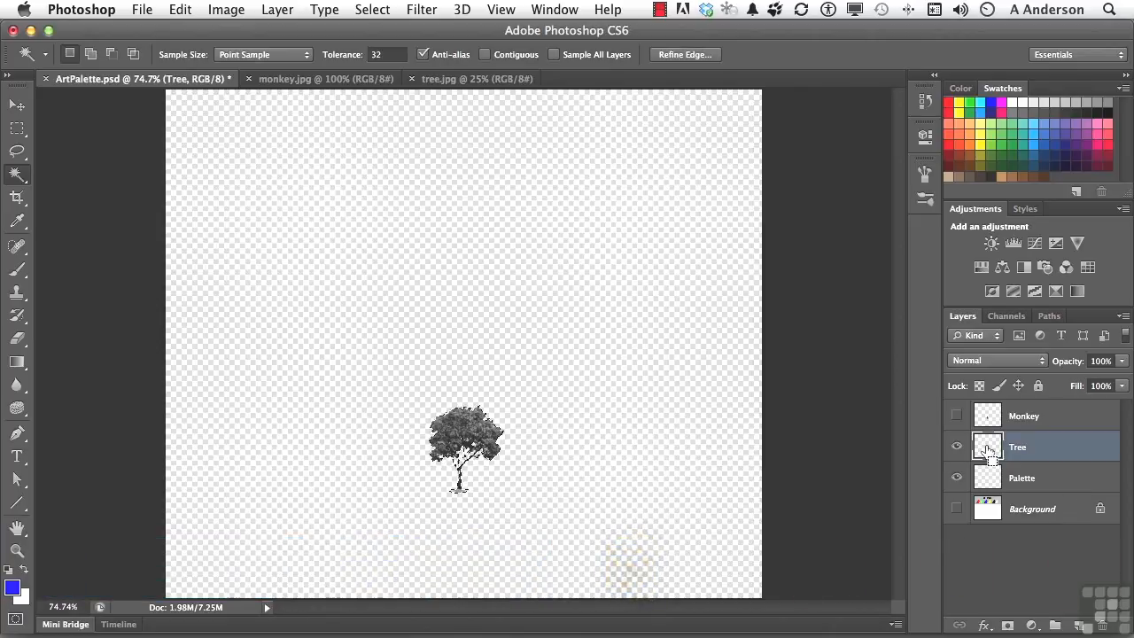
pyautogui.click(180, 9)
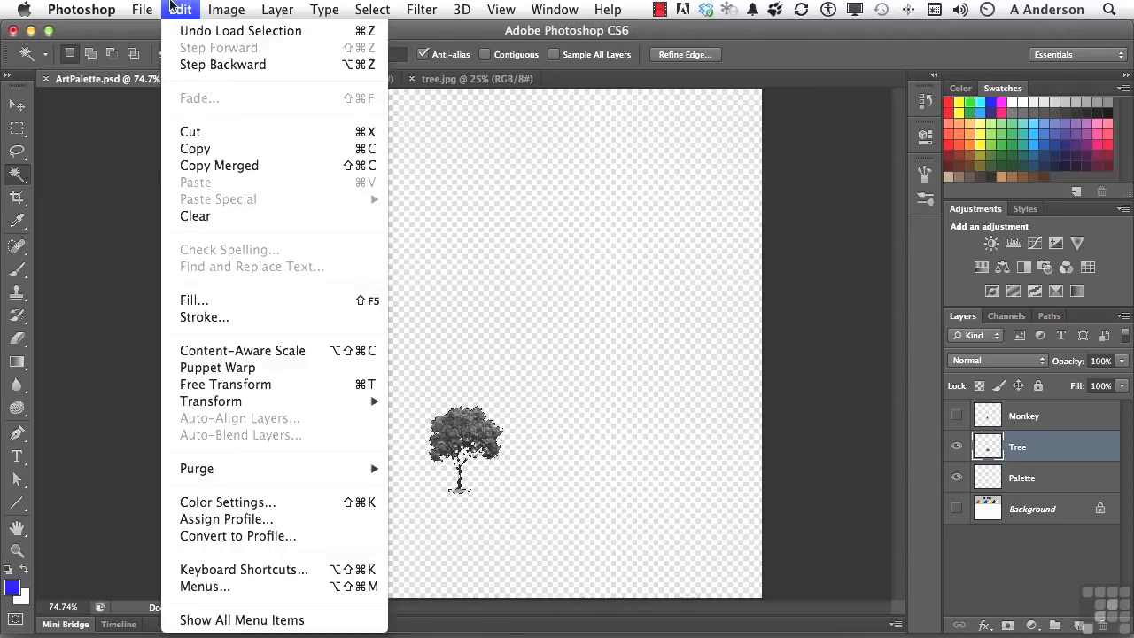
pyautogui.moveTo(242, 619)
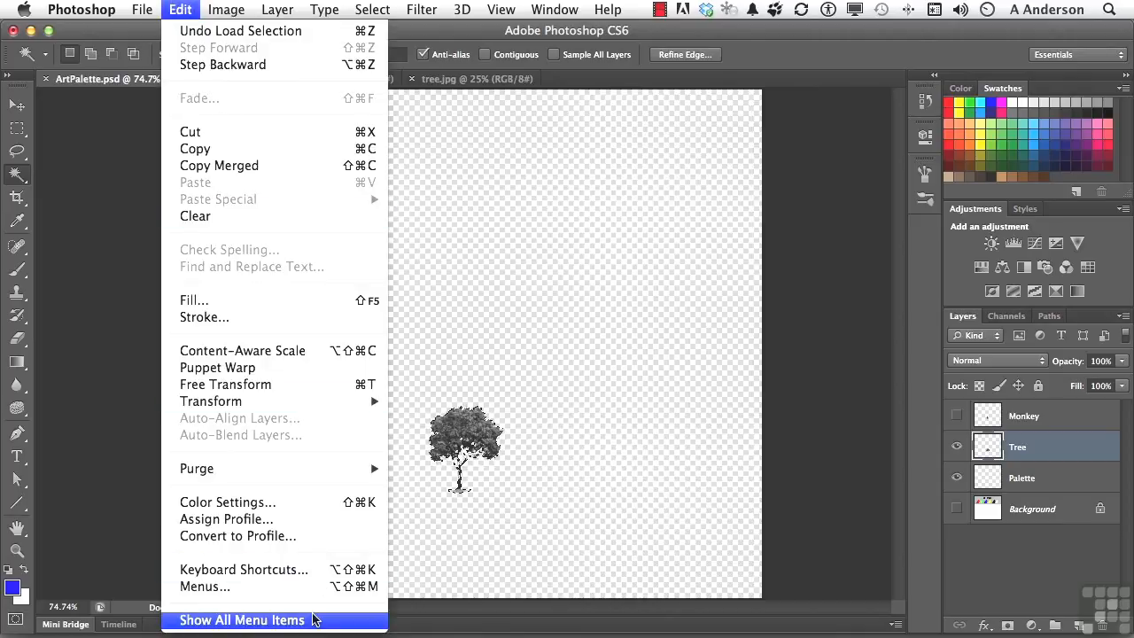
pyautogui.click(242, 619)
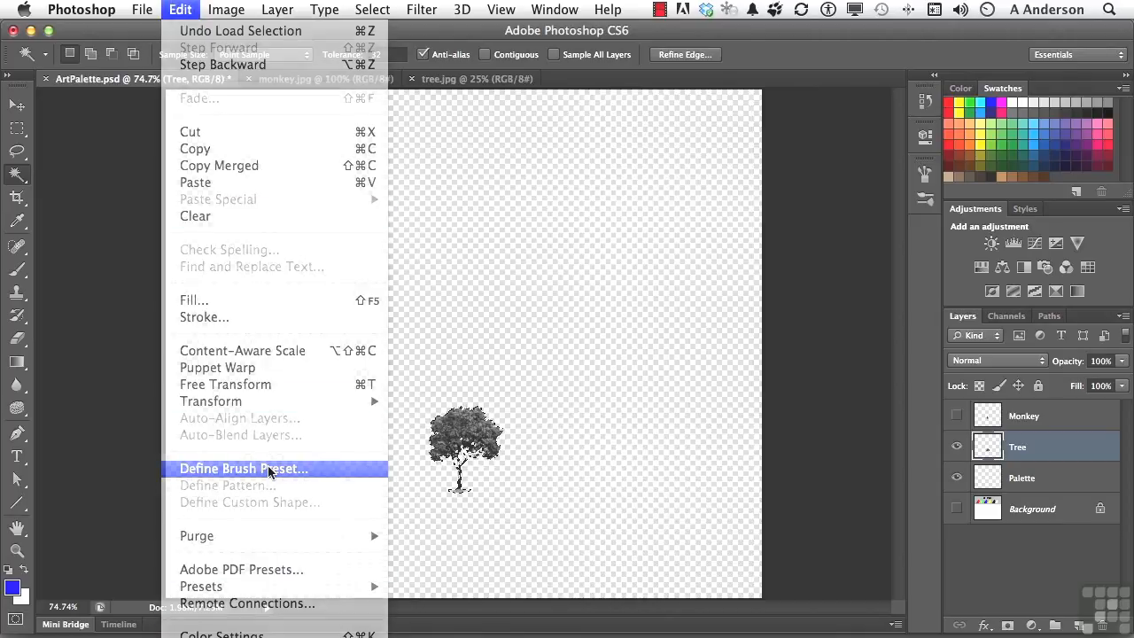
pyautogui.click(242, 468)
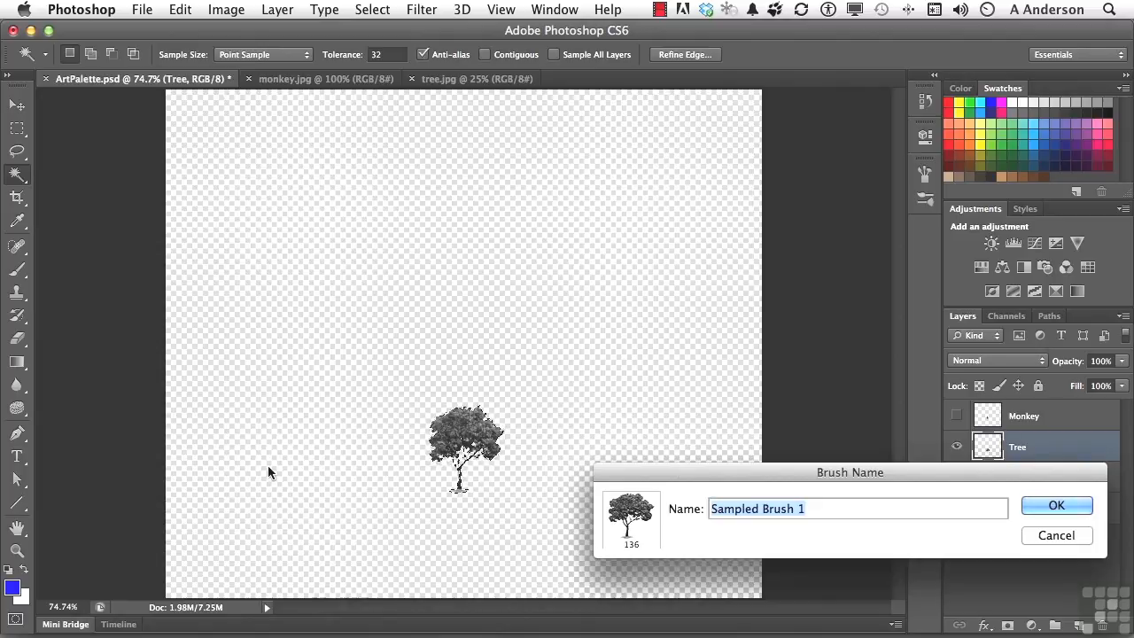
pyautogui.write("Andy's T")
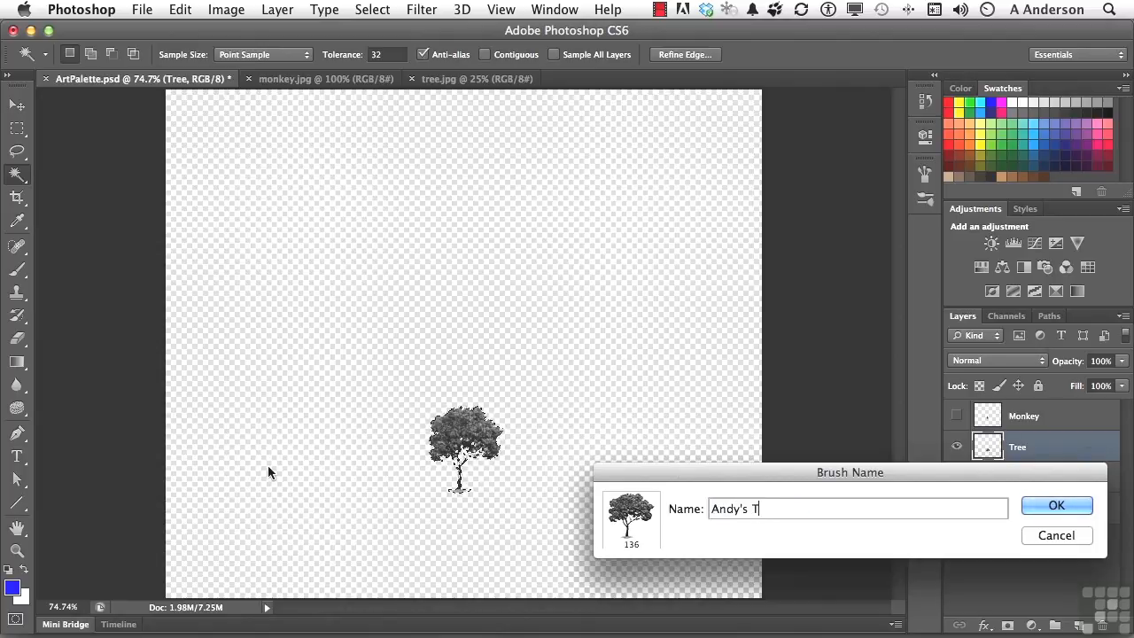
pyautogui.write('ree')
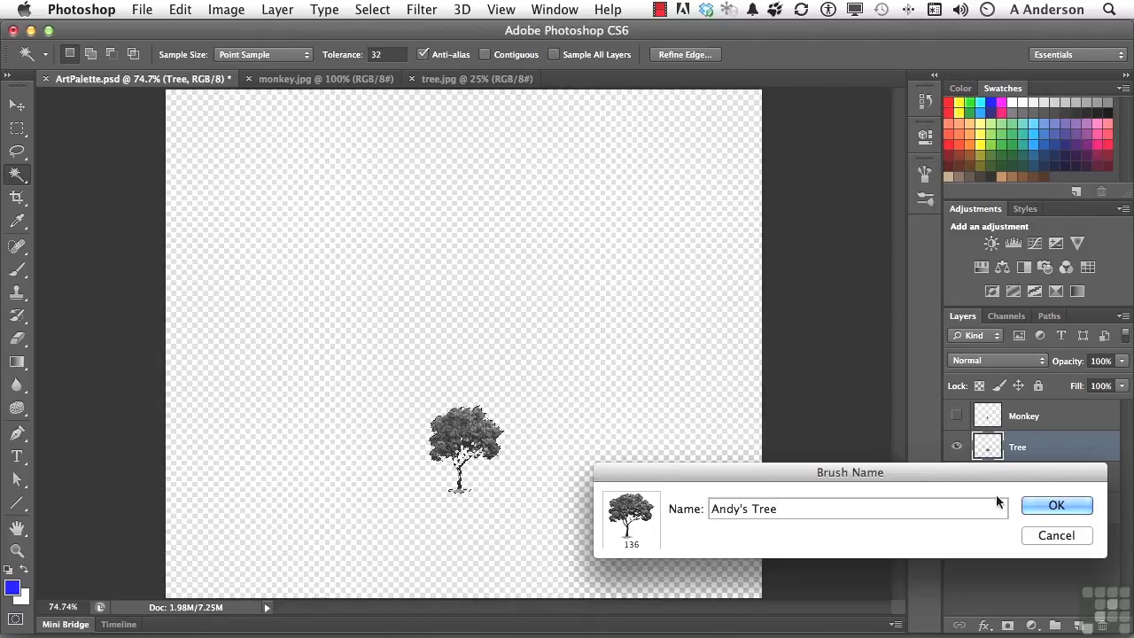
# Step: Confirm the 'Andy's Tree' brush, hide the Tree layer and show the Background
pyautogui.click(1056, 505)
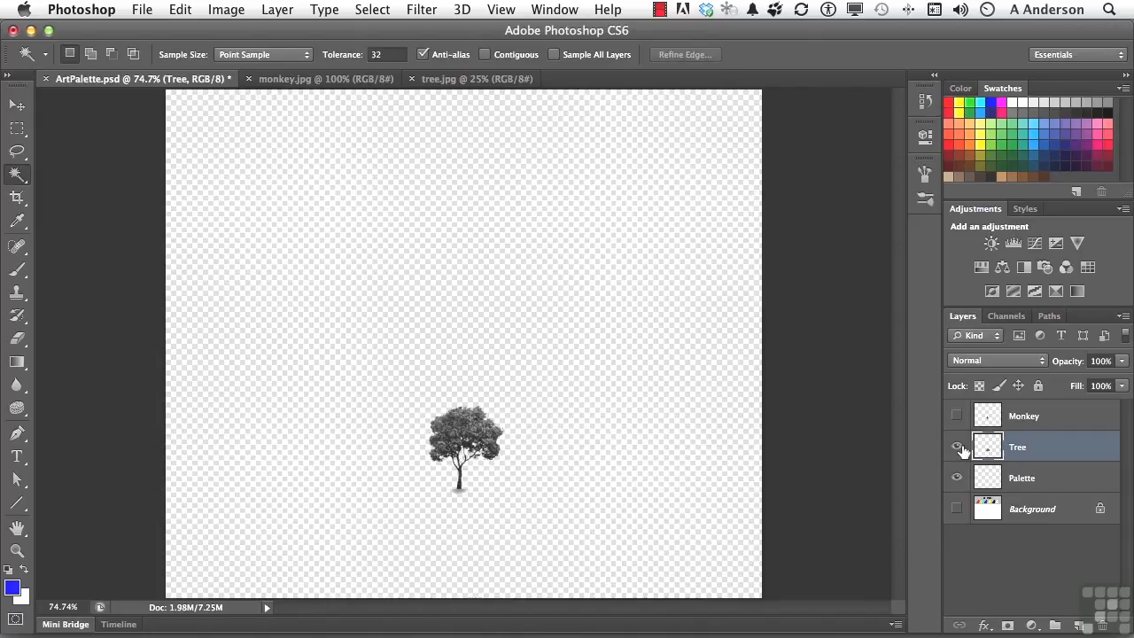
pyautogui.click(956, 508)
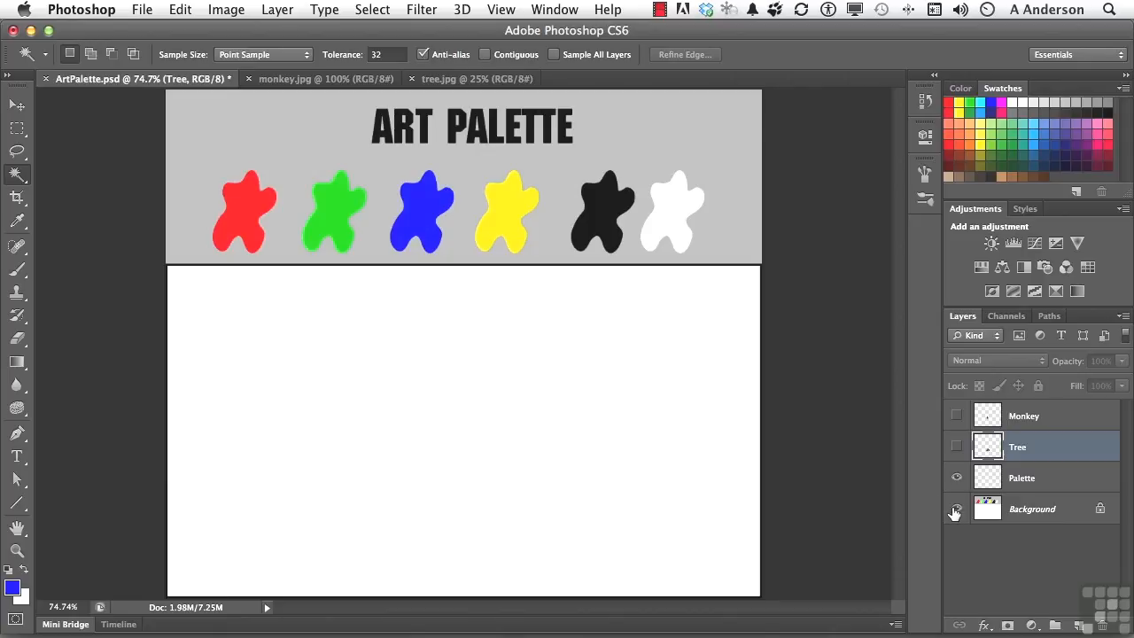
pyautogui.click(956, 509)
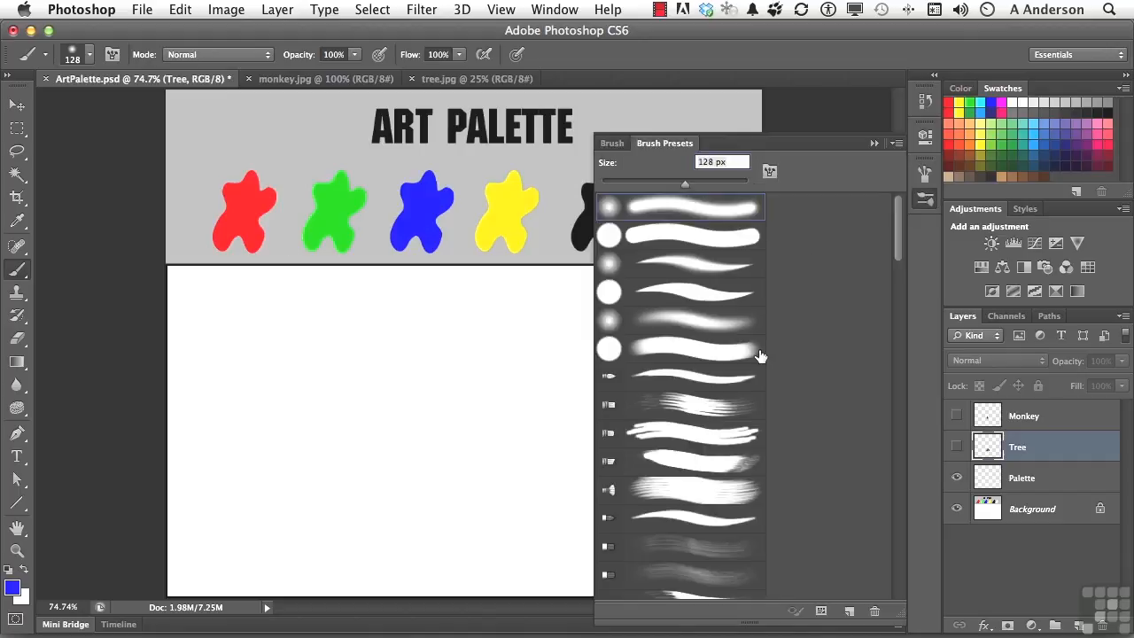
# Step: Stamp blue, green and red trees on the Palette layer with the 136 px tree brush
pyautogui.scroll(-3)
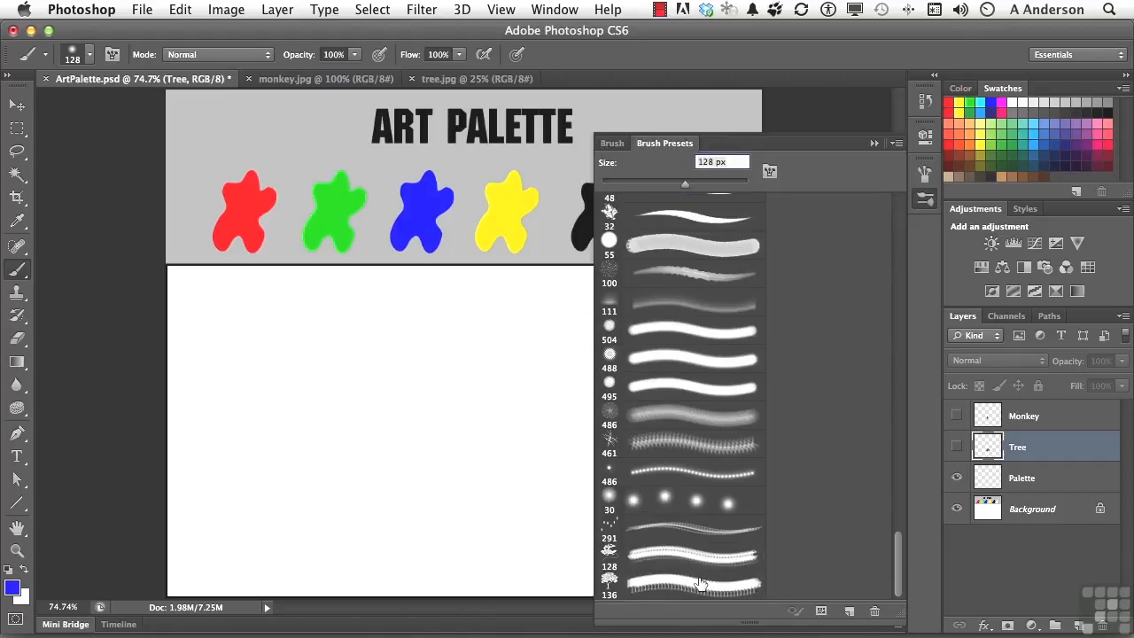
pyautogui.click(695, 583)
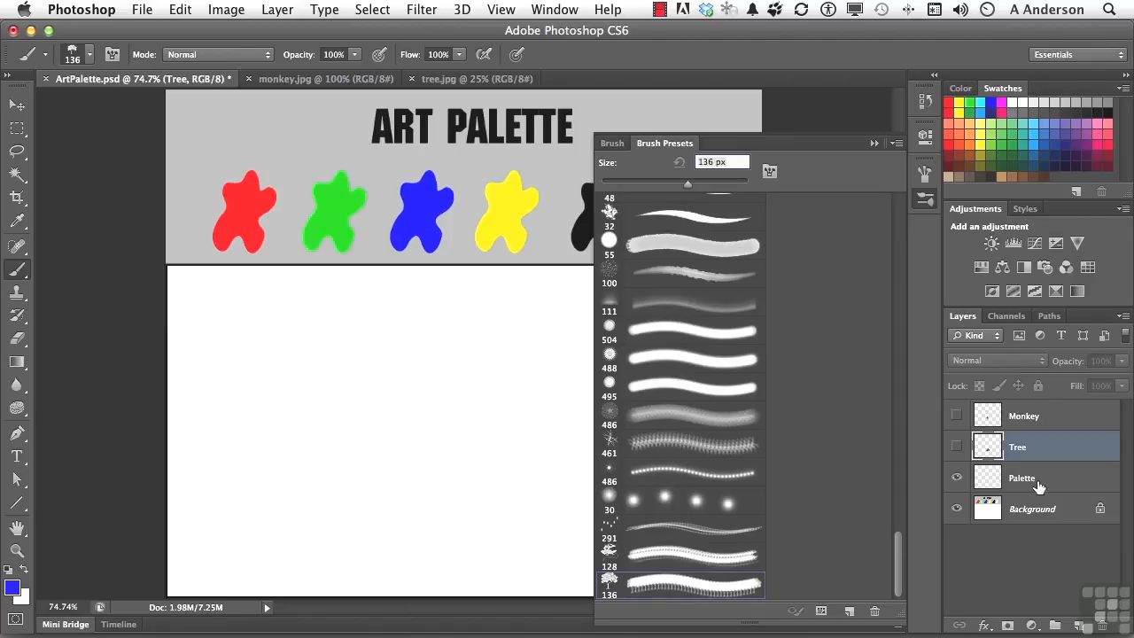
pyautogui.click(1021, 477)
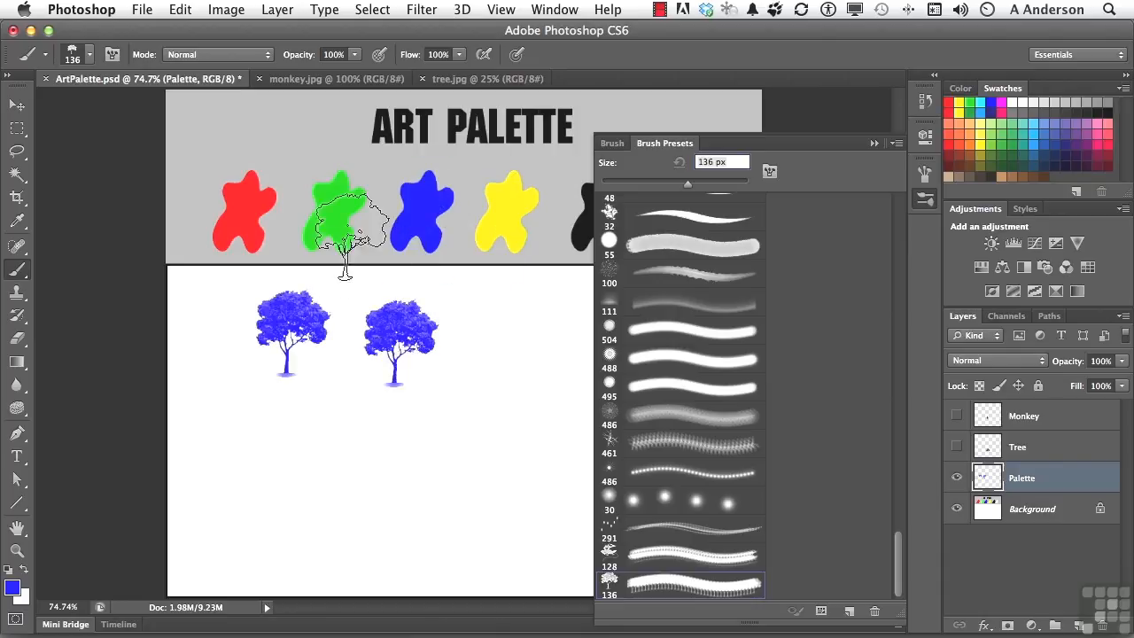
pyautogui.click(275, 429)
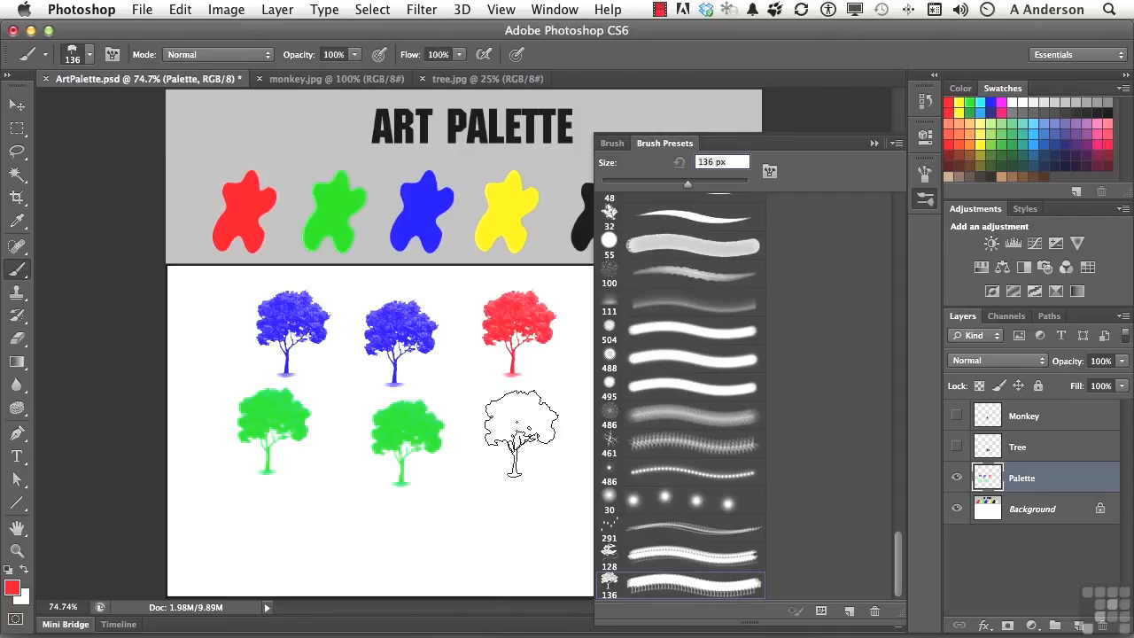
pyautogui.click(521, 429)
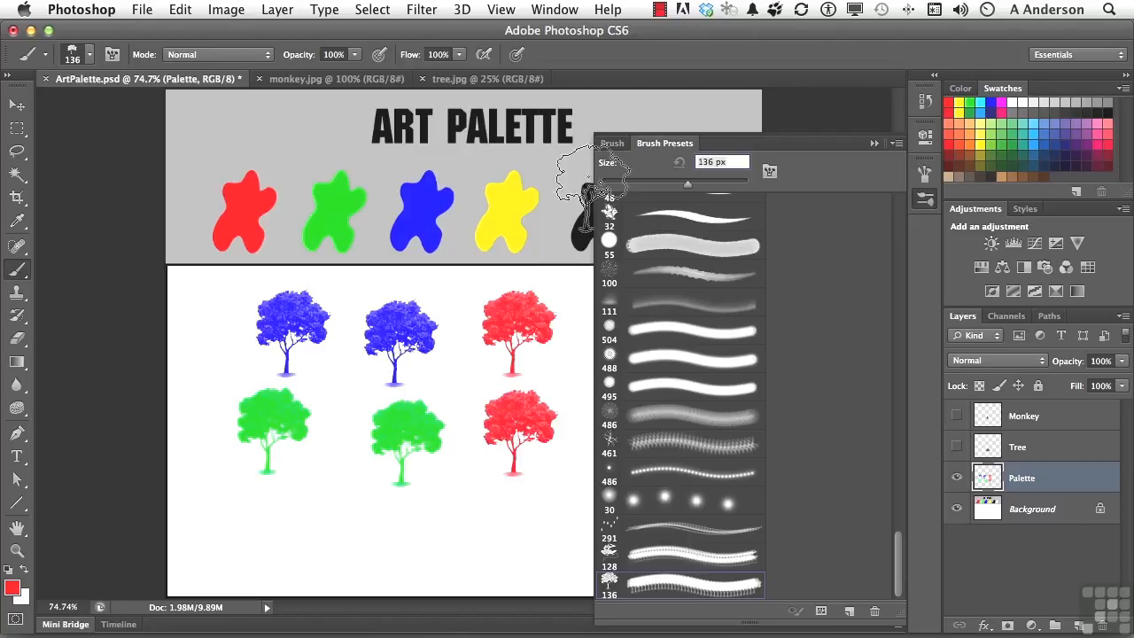
pyautogui.click(611, 143)
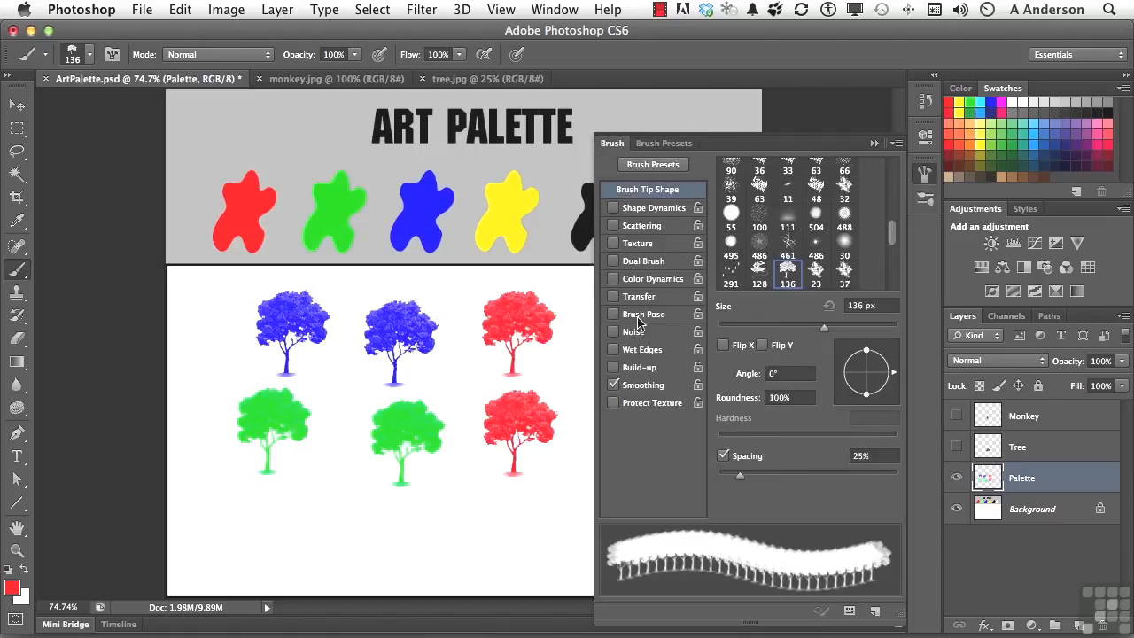
pyautogui.moveTo(629, 439)
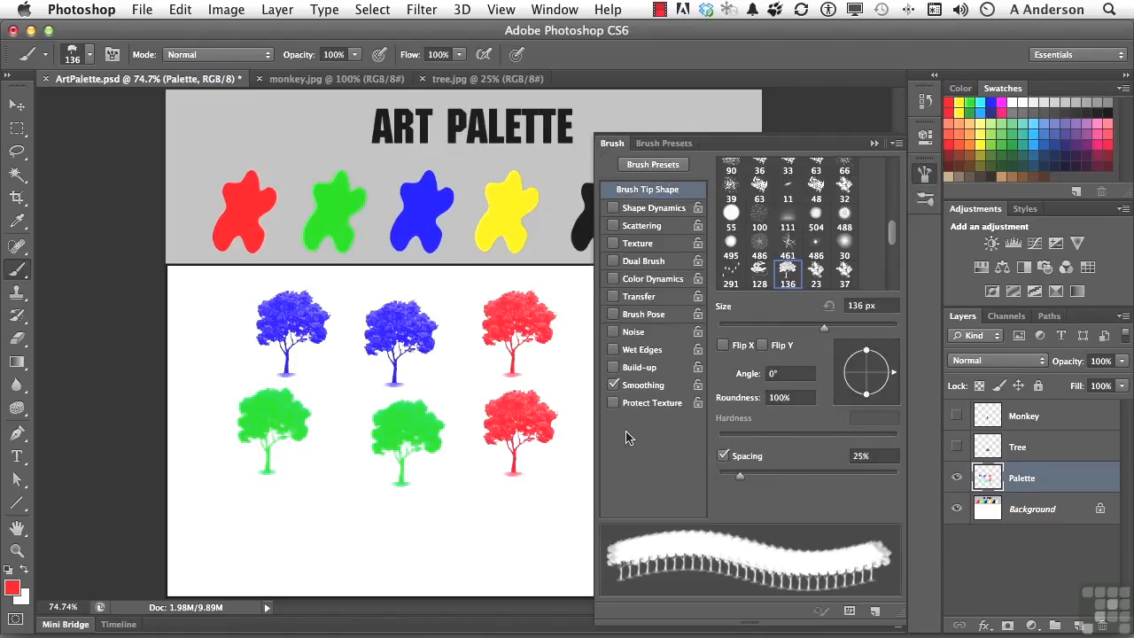